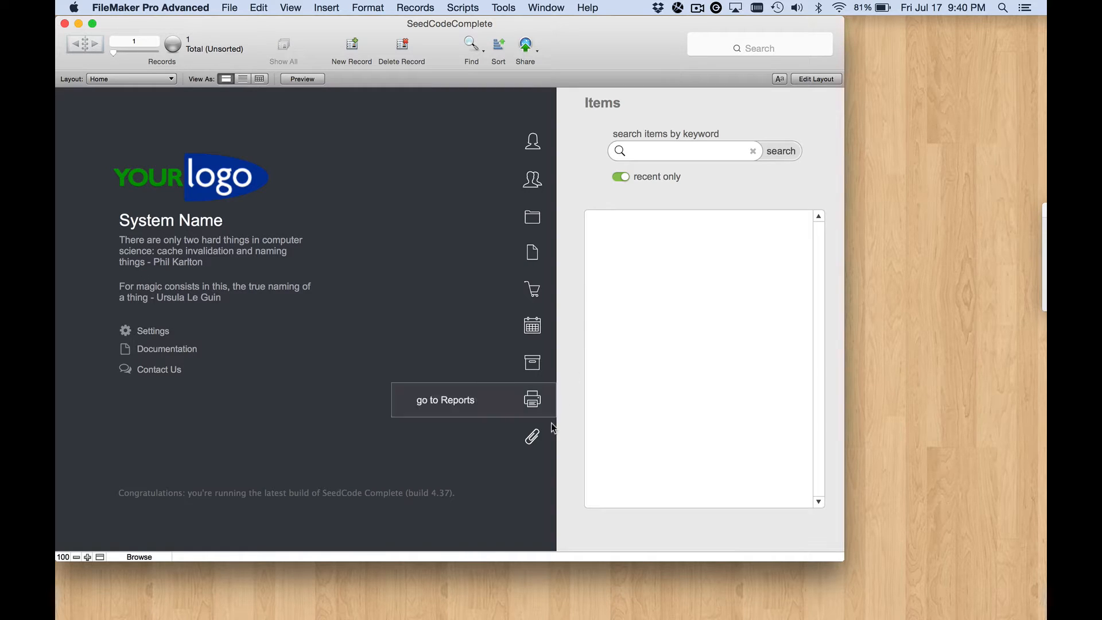
click(533, 217)
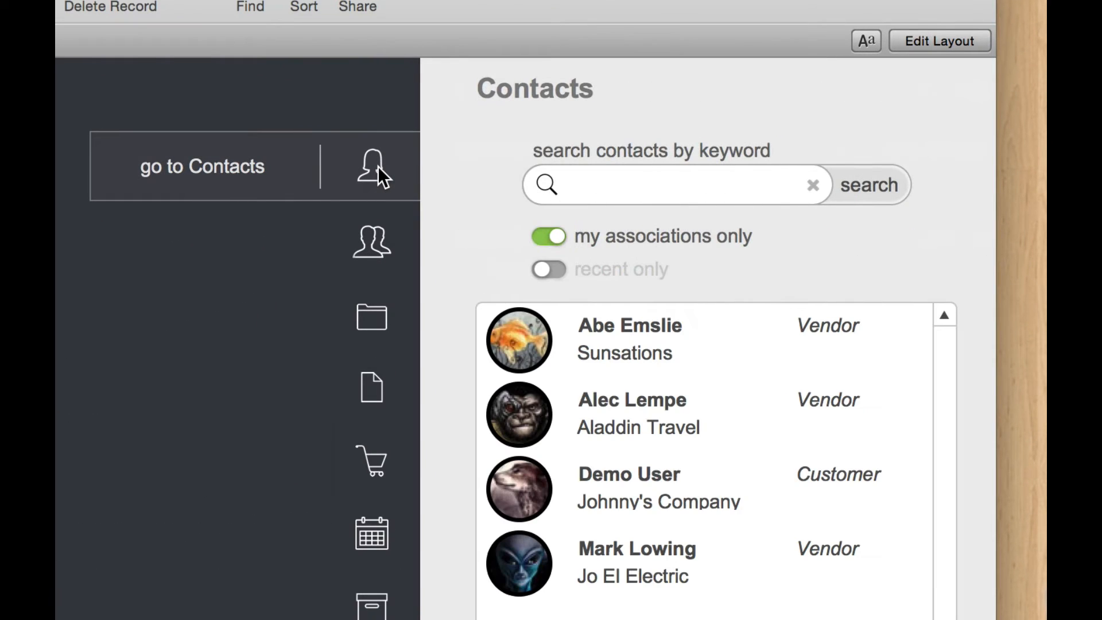
mouse_move(453, 496)
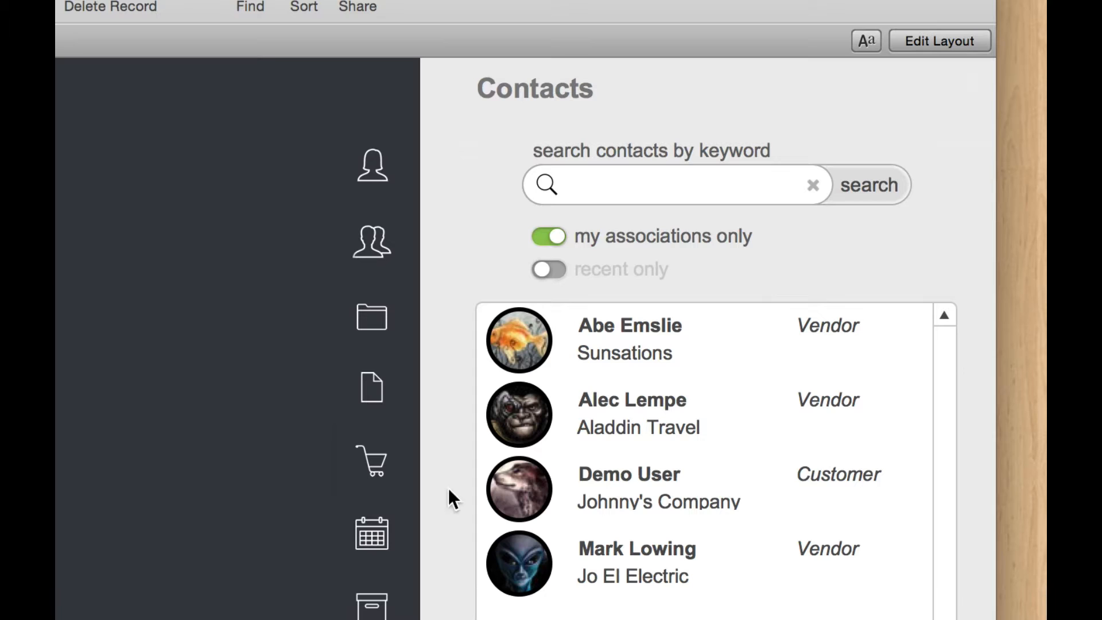
mouse_move(591, 184)
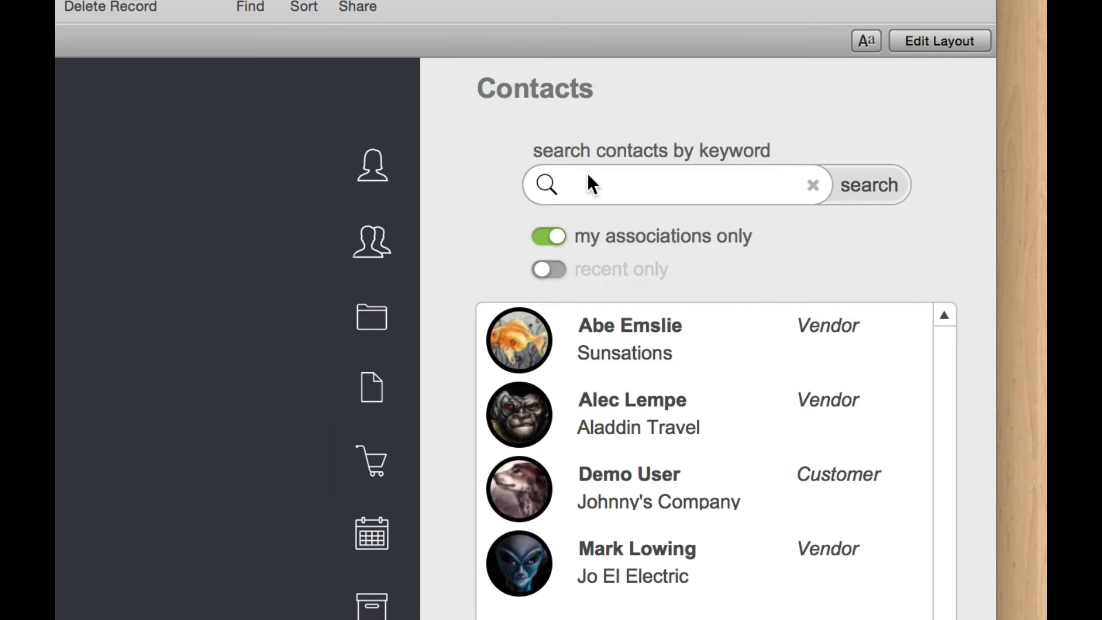
mouse_move(661, 188)
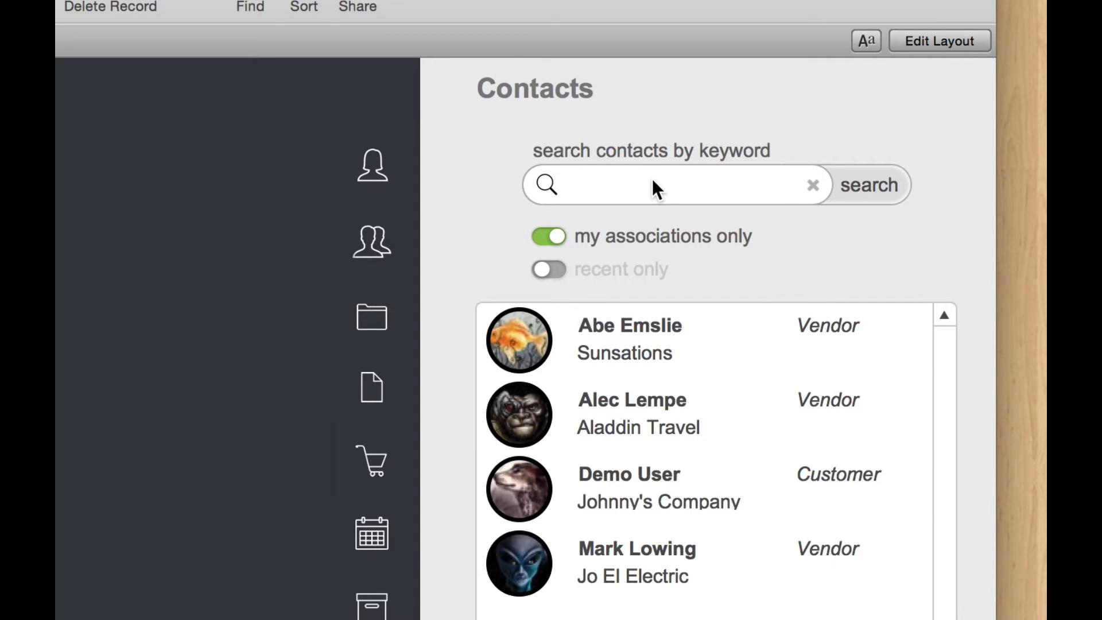
text(ale)
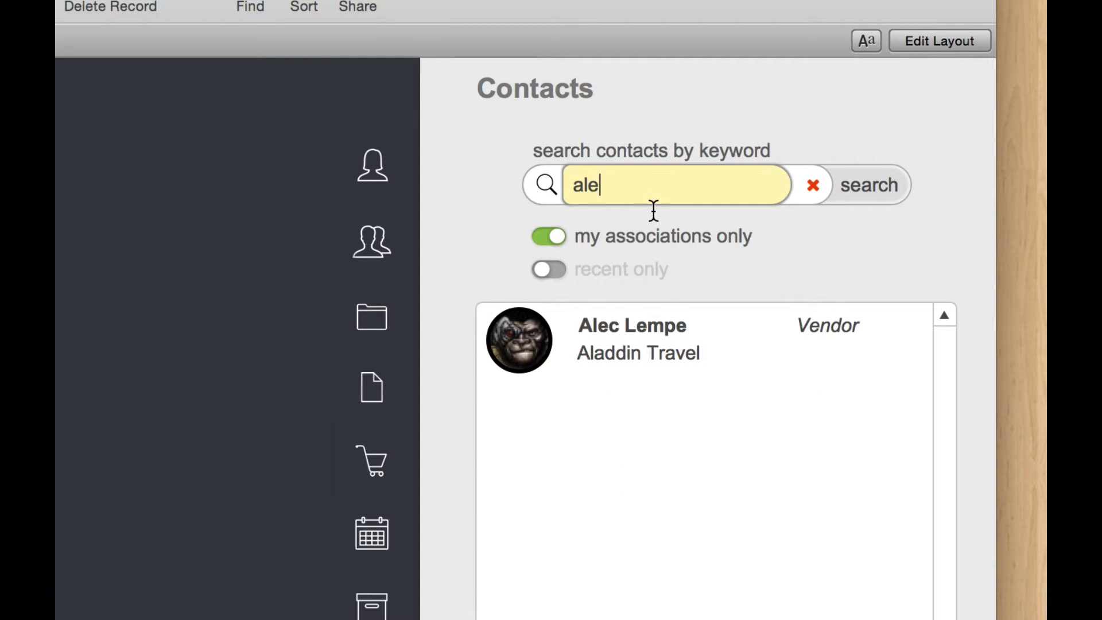
mouse_move(648, 330)
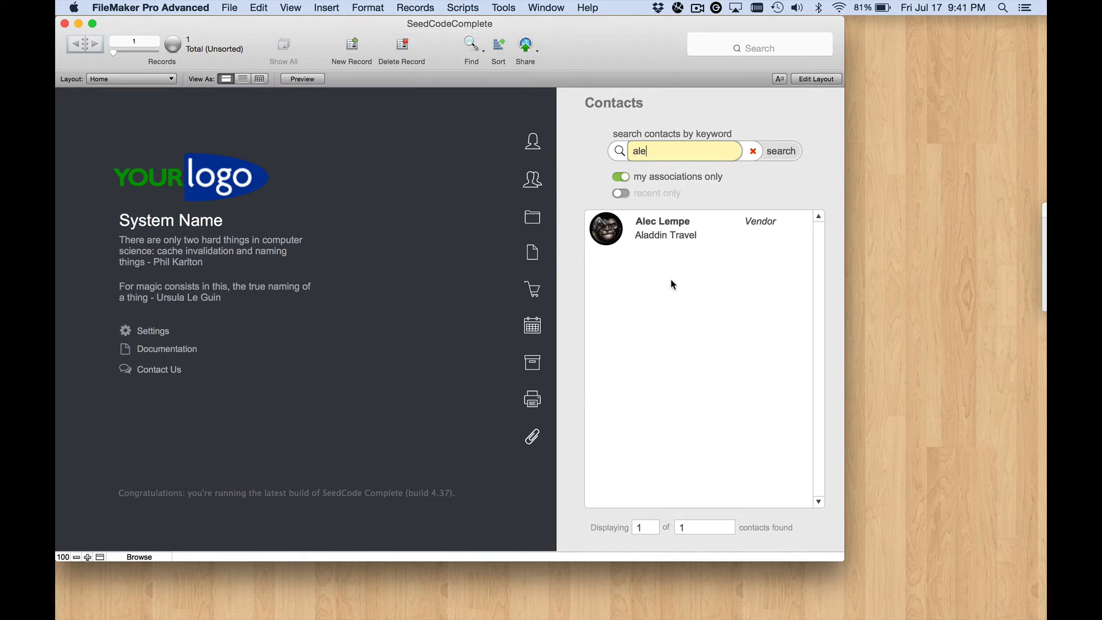
mouse_move(559, 242)
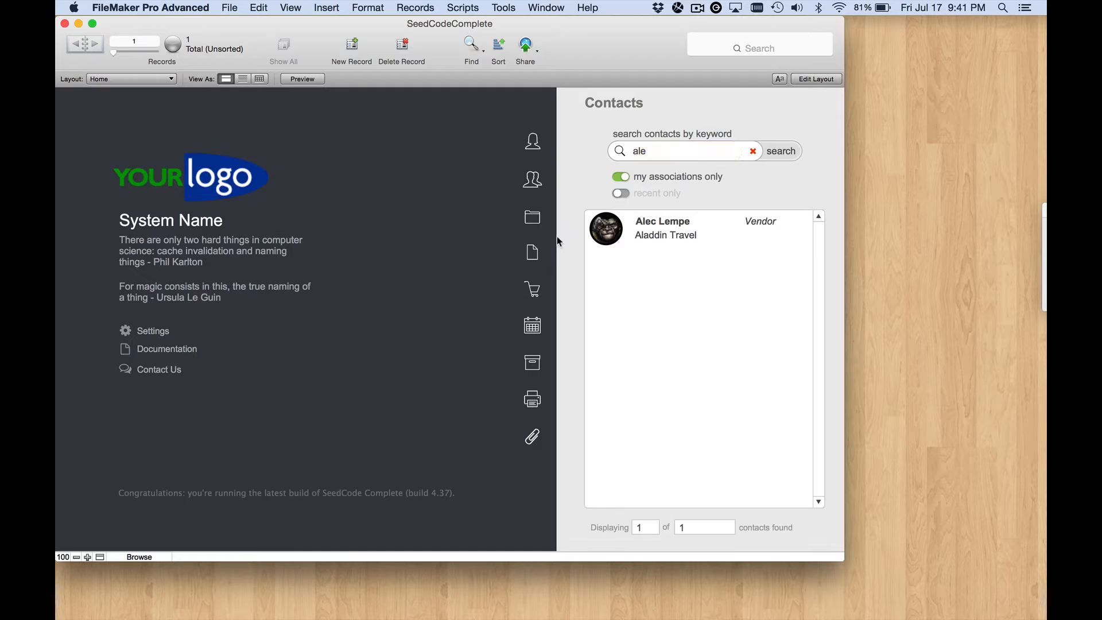
Step: Switch the home sidebar through Purchase Orders to the Inventory Items panel
click(532, 289)
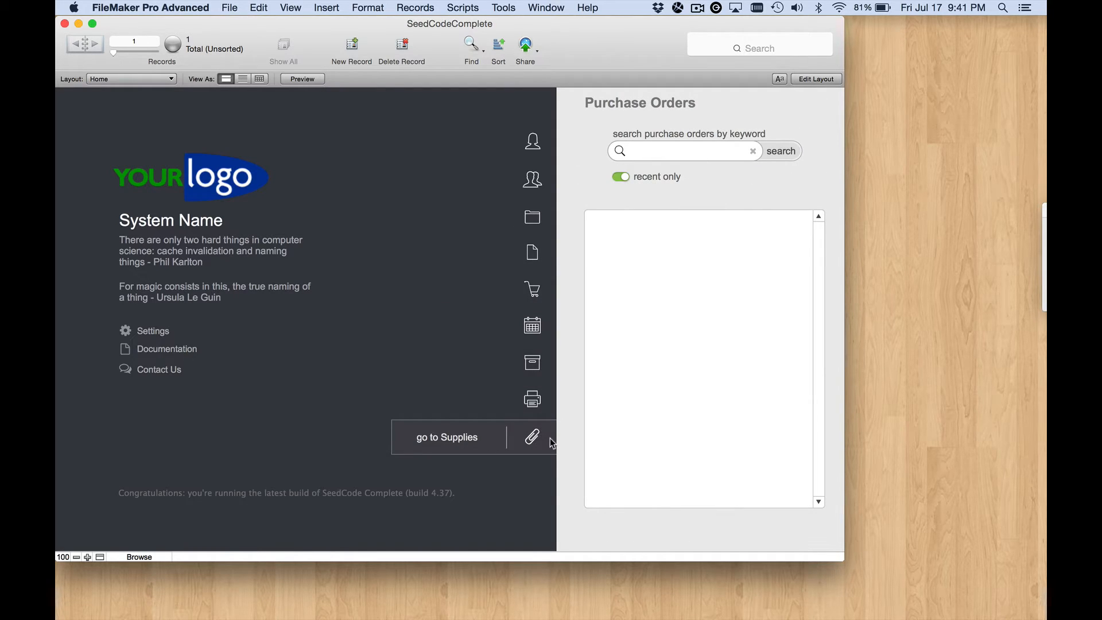
mouse_move(532, 451)
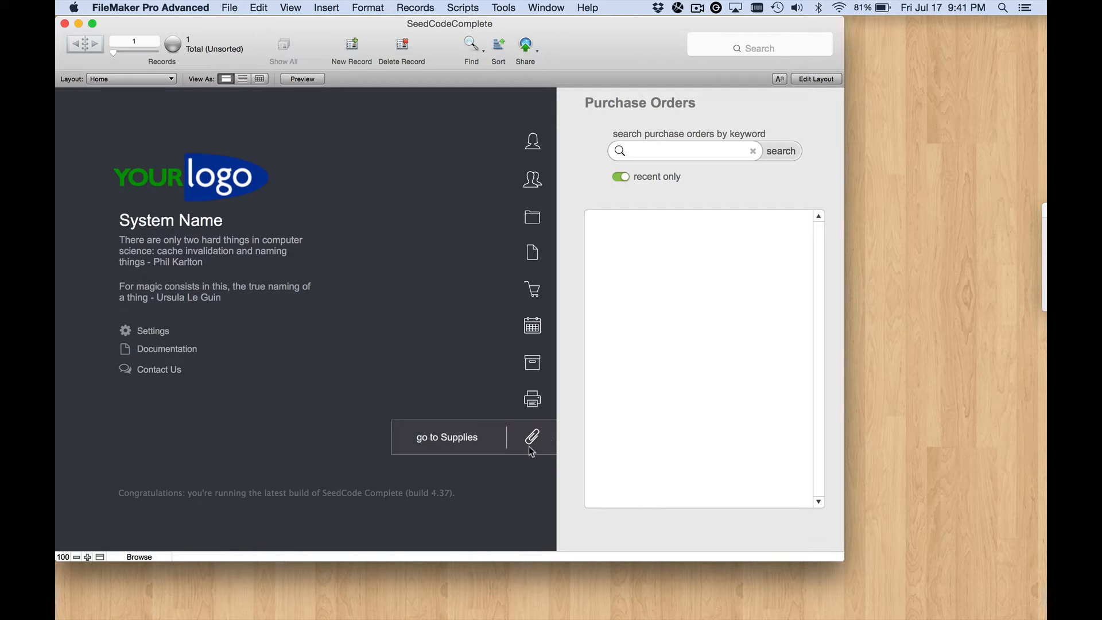
mouse_move(537, 447)
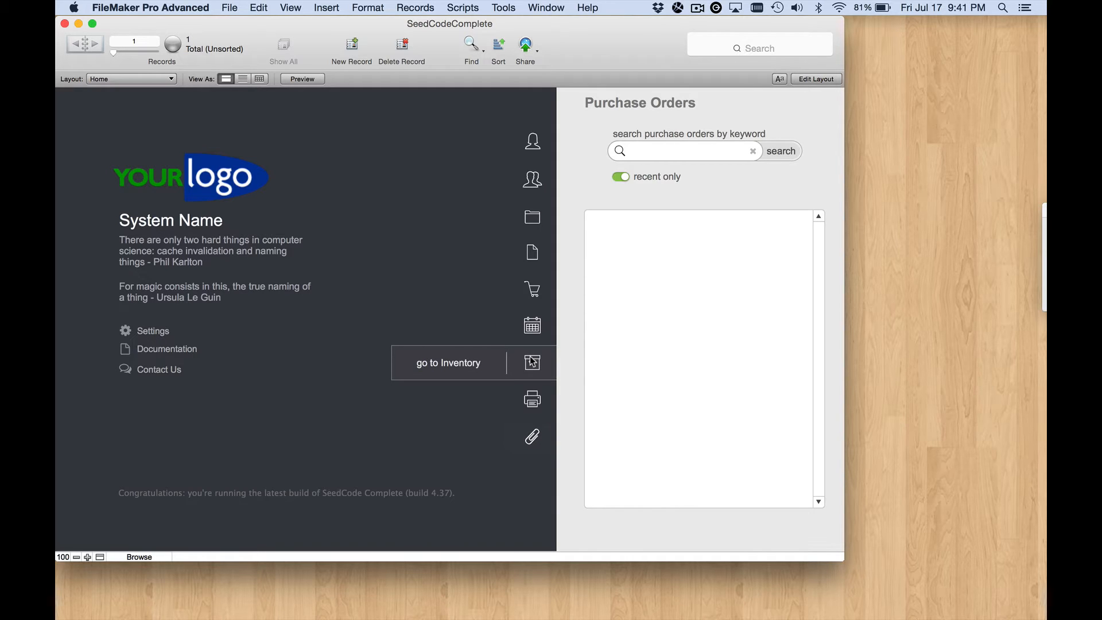
click(533, 362)
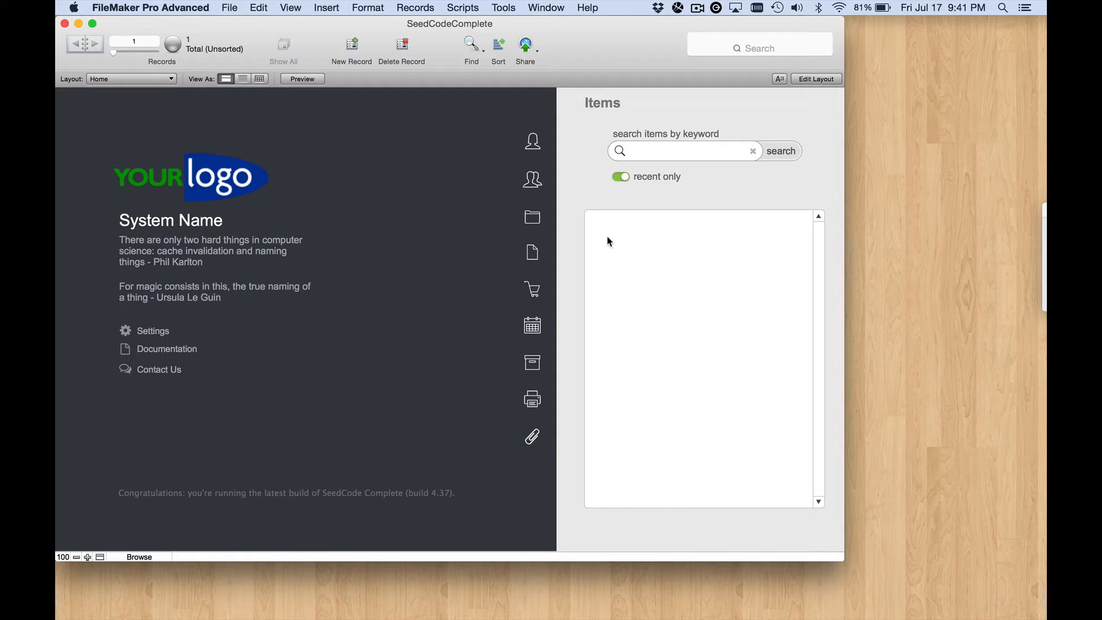
mouse_move(531, 437)
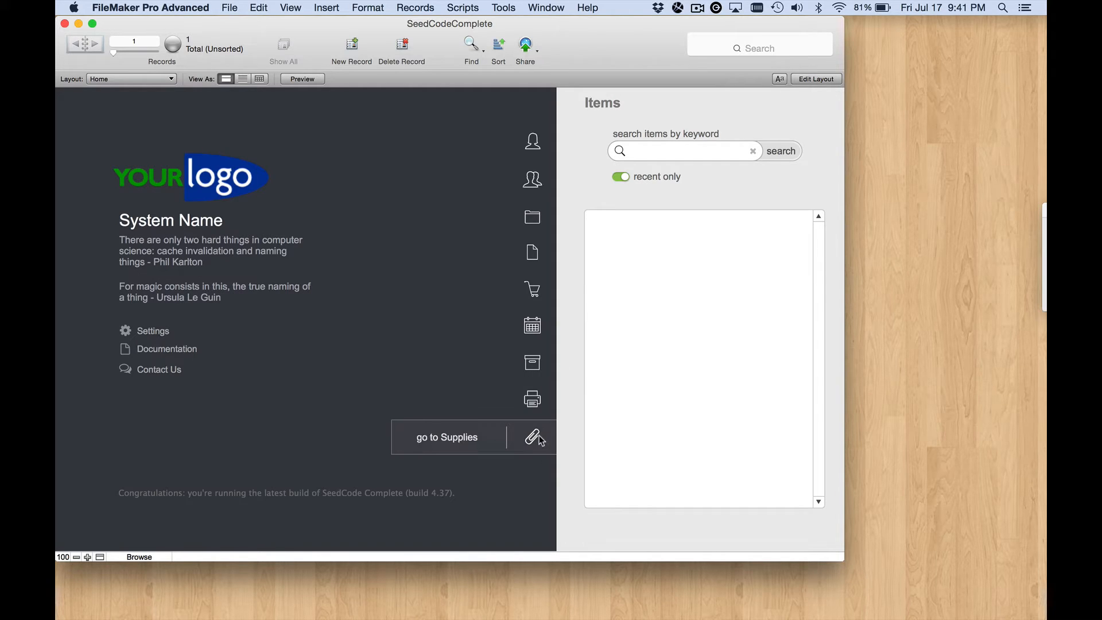
mouse_move(548, 438)
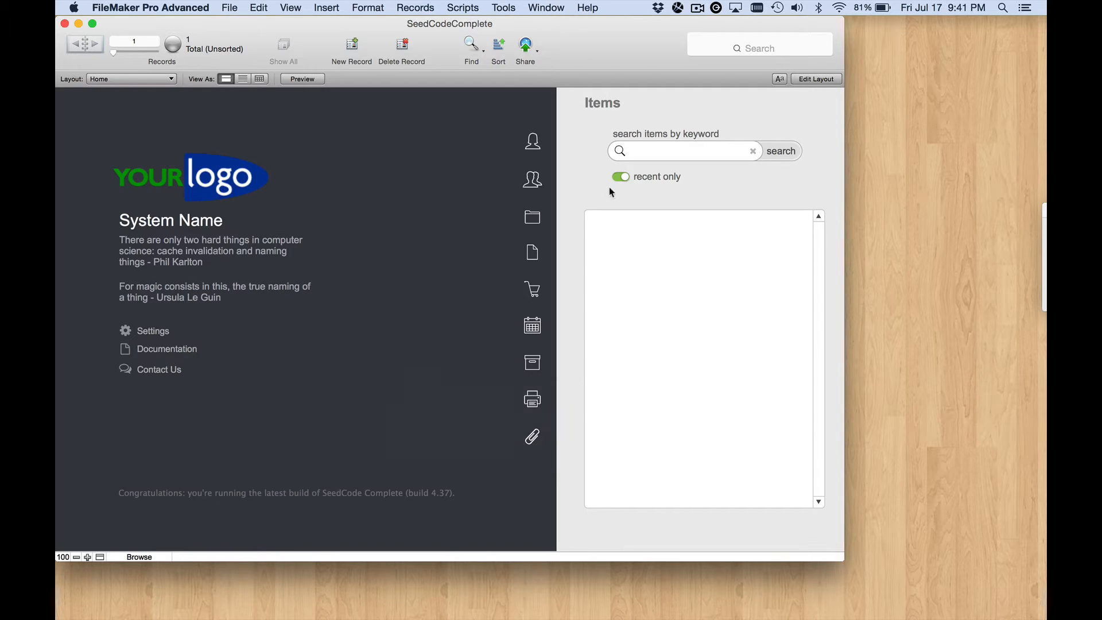
mouse_move(718, 176)
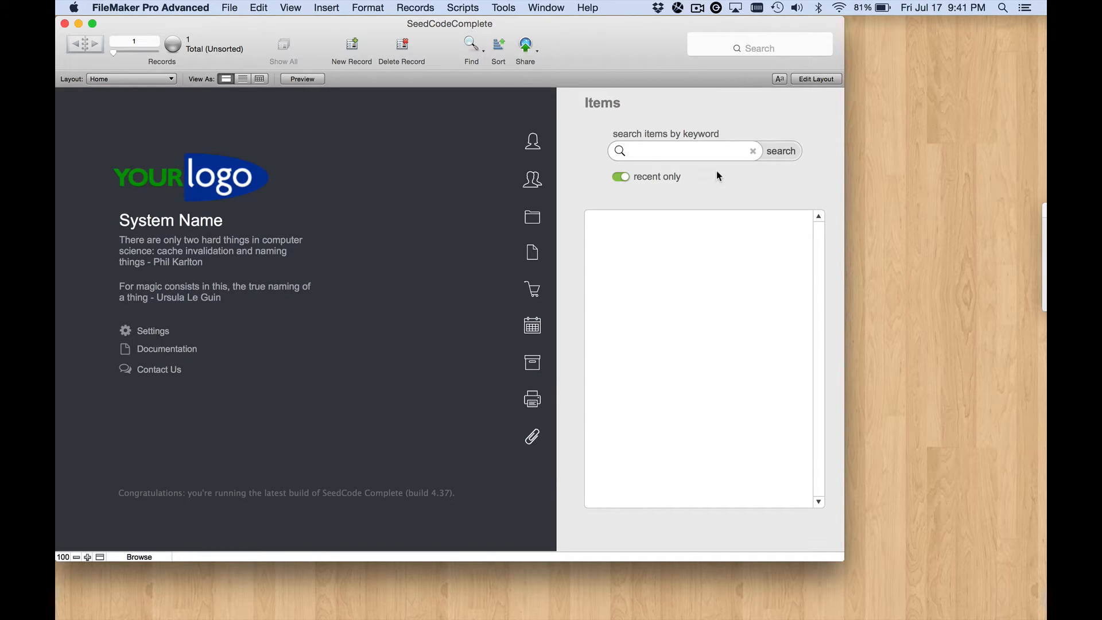
mouse_move(659, 338)
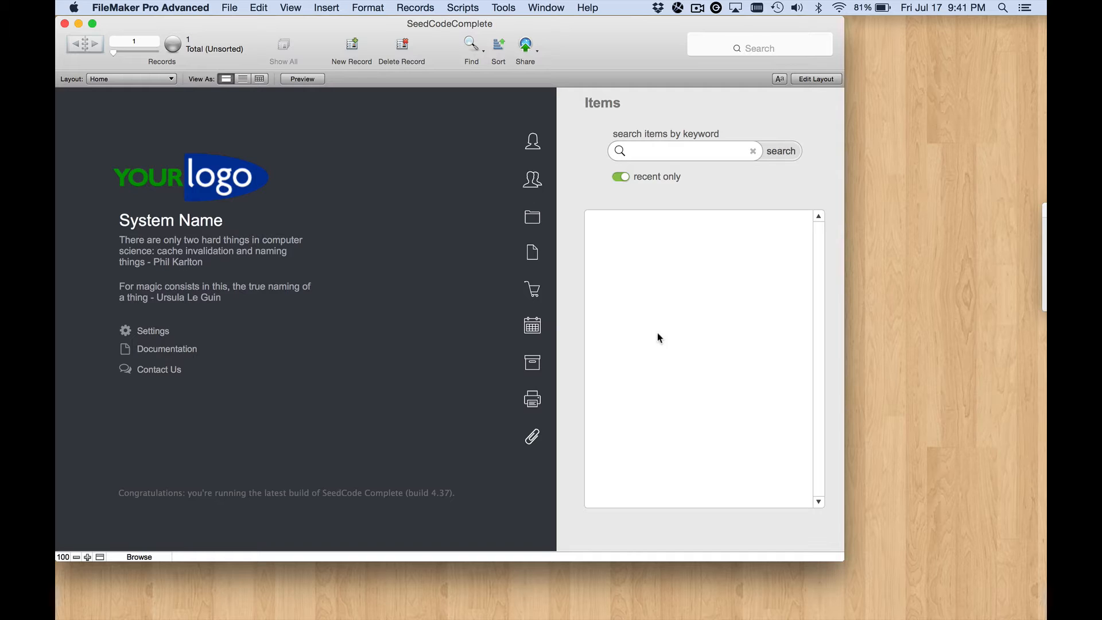
mouse_move(533, 437)
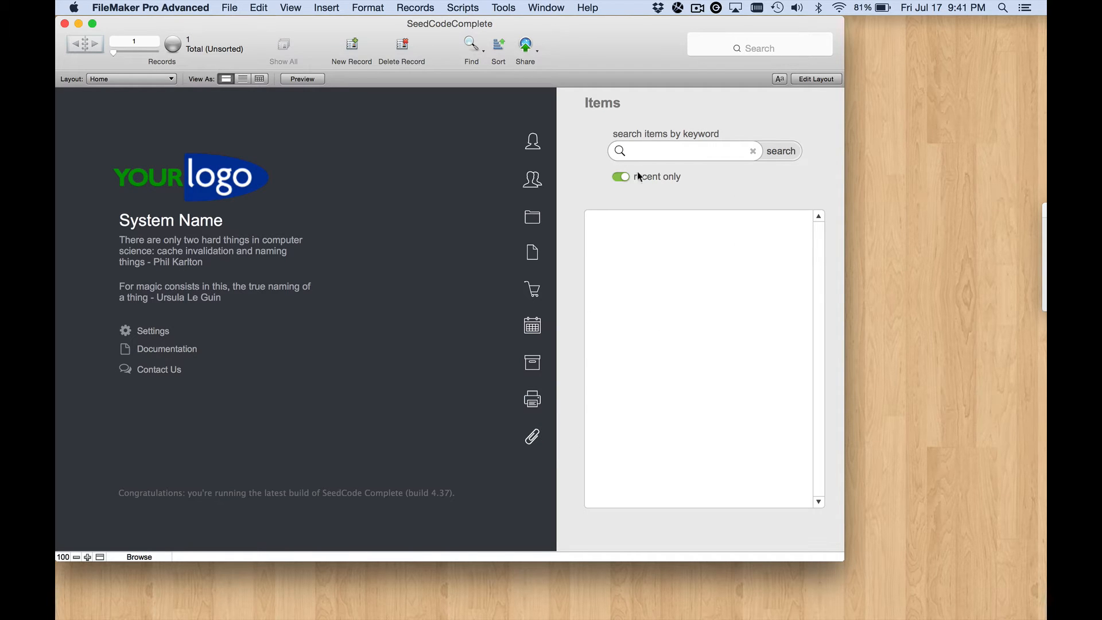
mouse_move(532, 437)
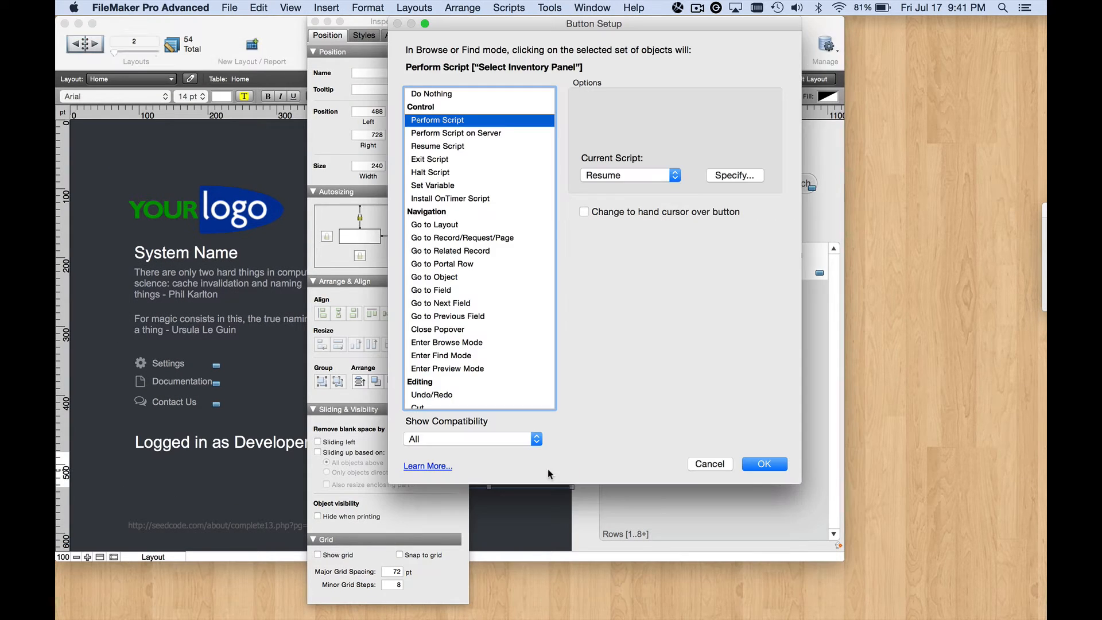
mouse_move(609, 81)
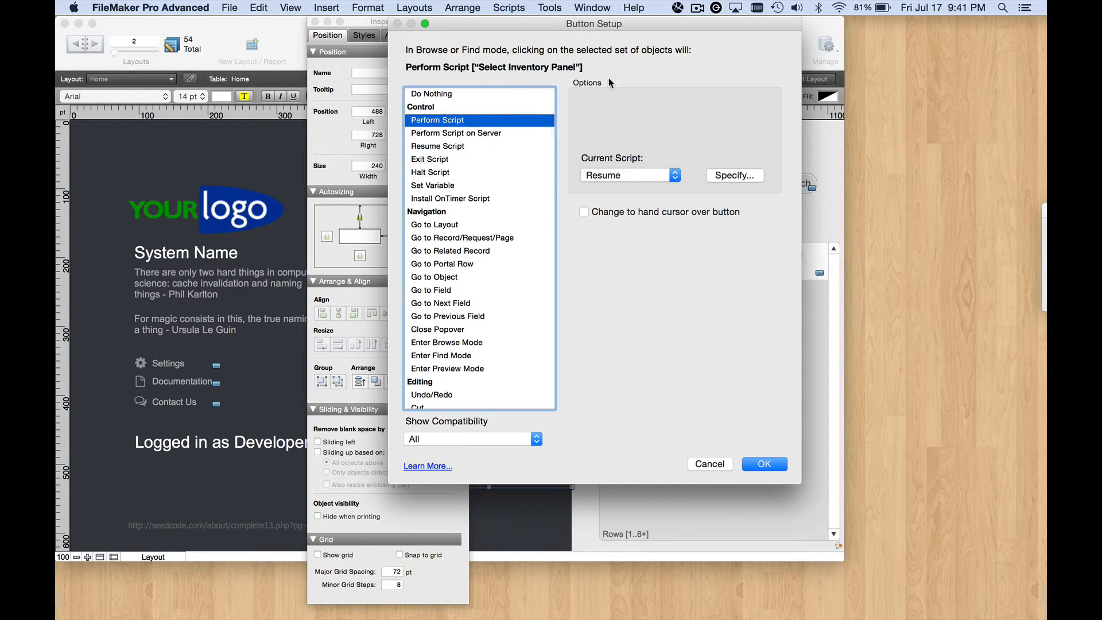
mouse_move(561, 73)
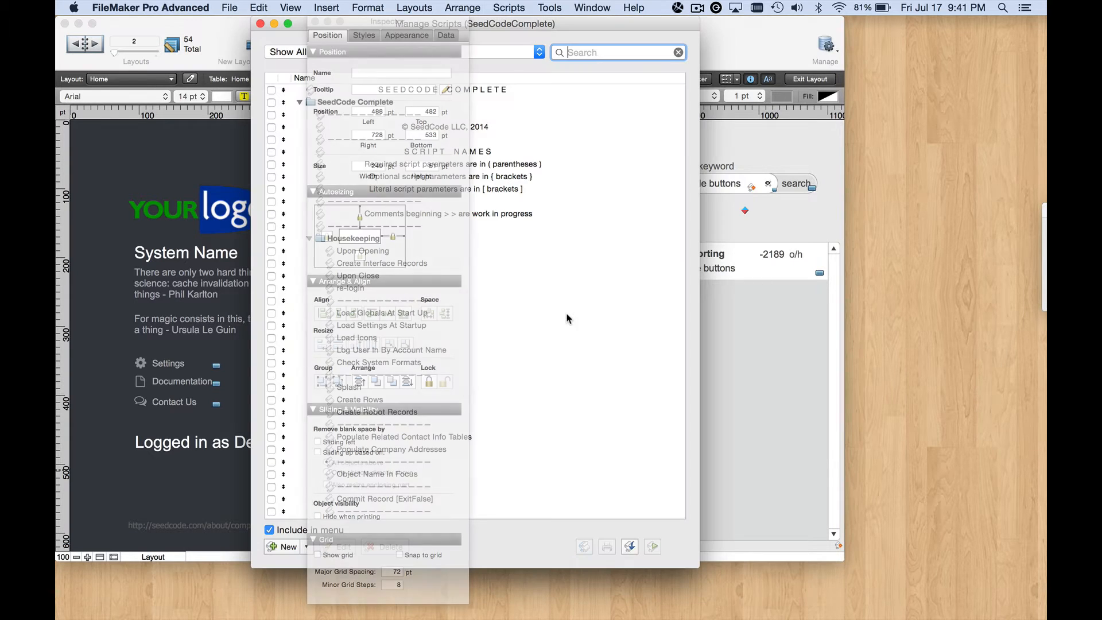
Step: Search scripts for 'select inv' and duplicate the Select Inventory Panel script
text(select inv)
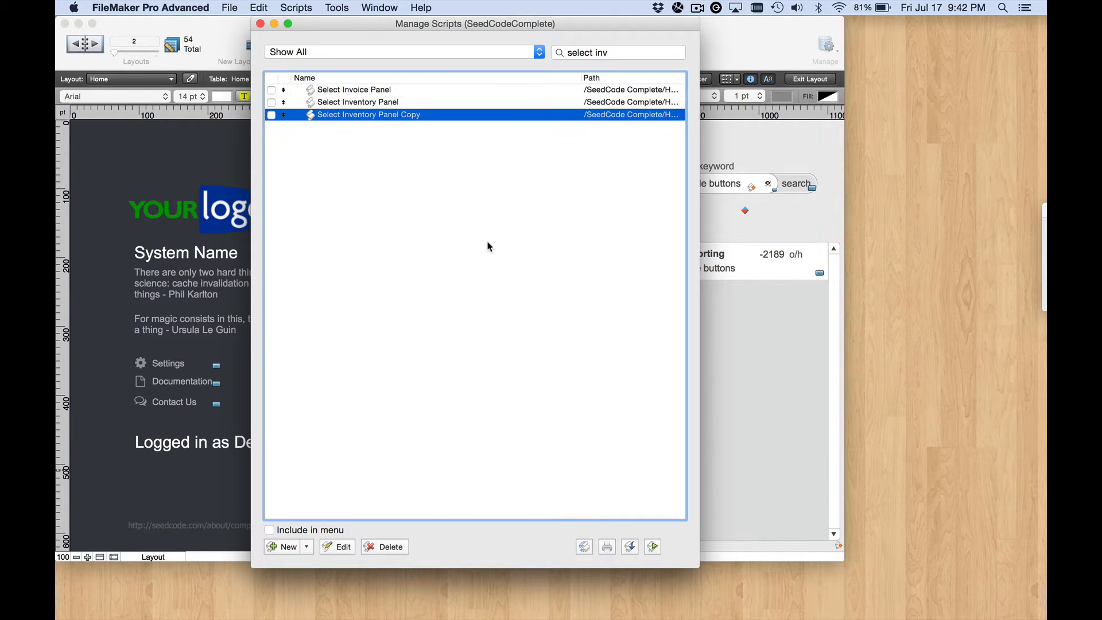
Step: Rename the copy Select Supply Panel, update its comment, and use panel_SupplySelector and $$sc_SupplyIDList
double_click(368, 114)
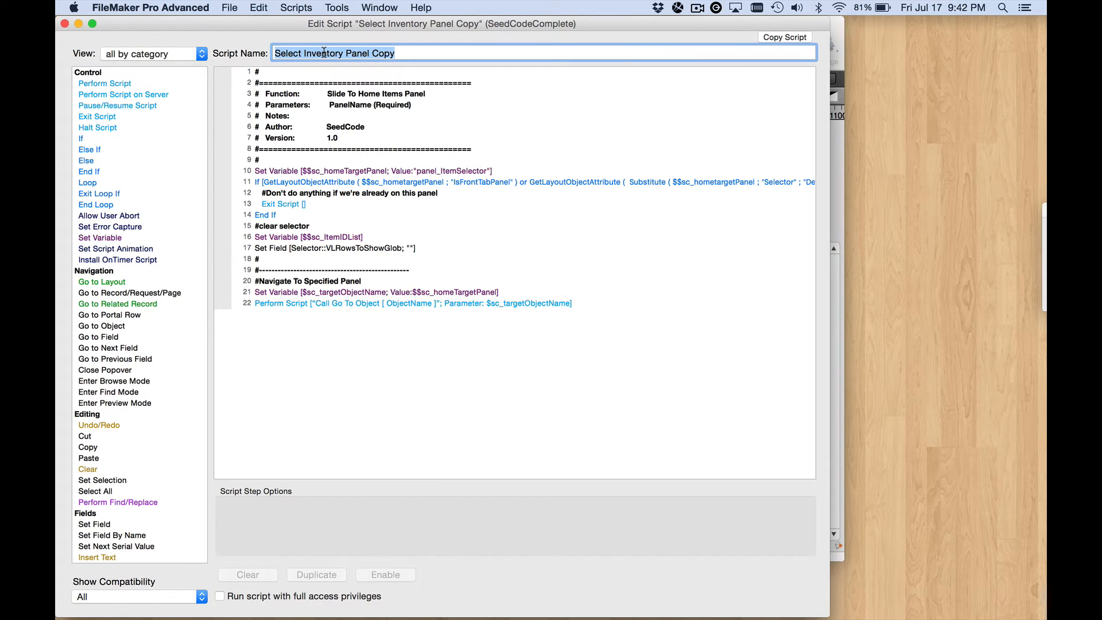
mouse_move(385, 77)
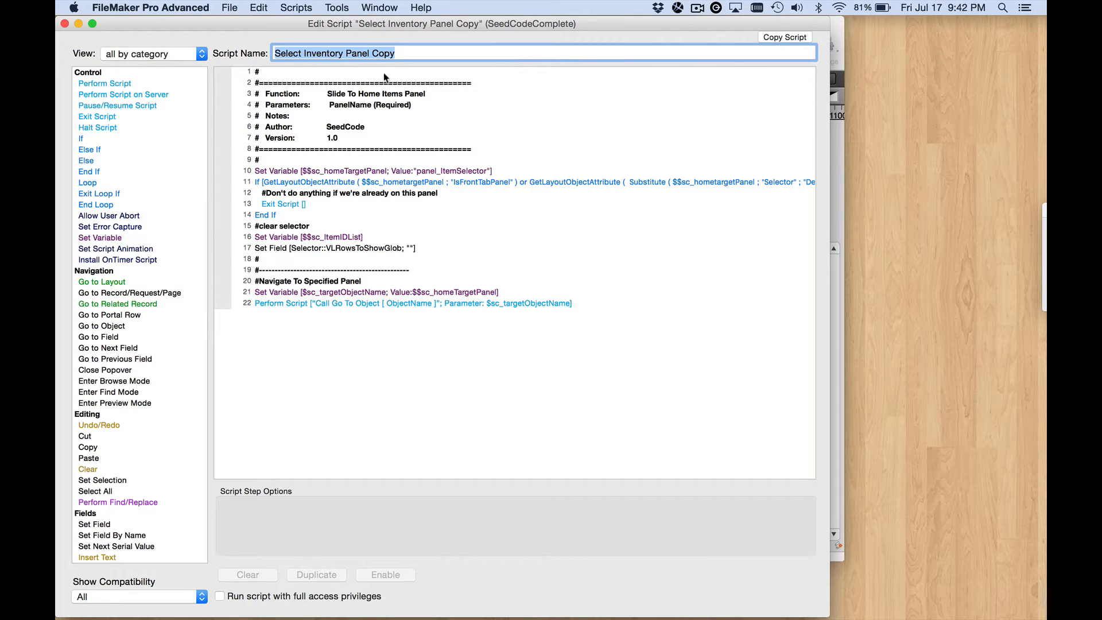
mouse_move(363, 69)
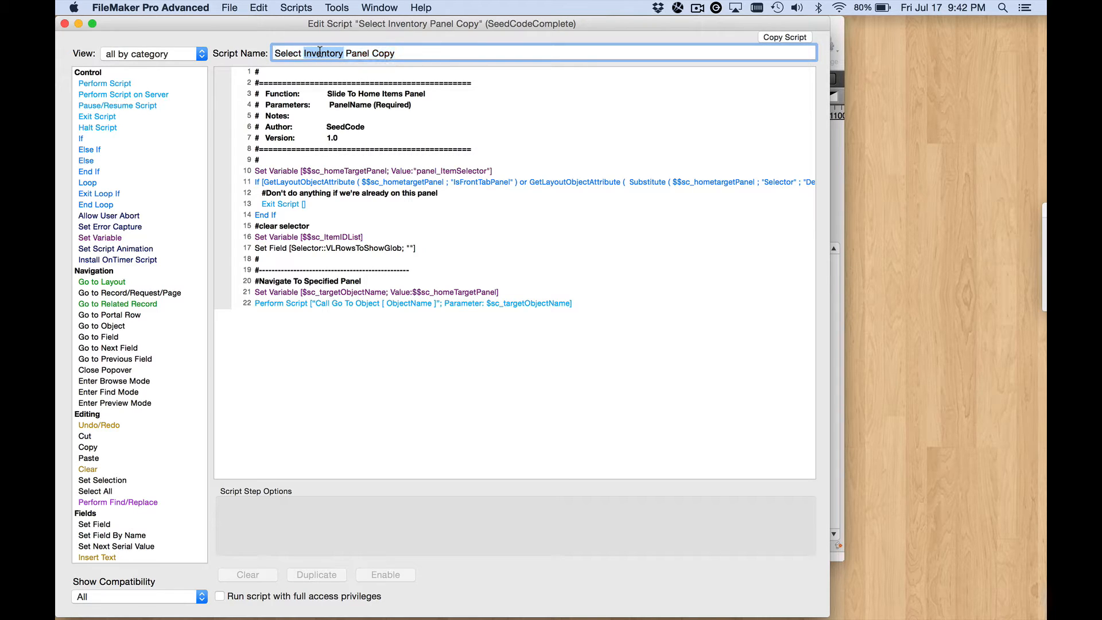
text(Suppl Panel)
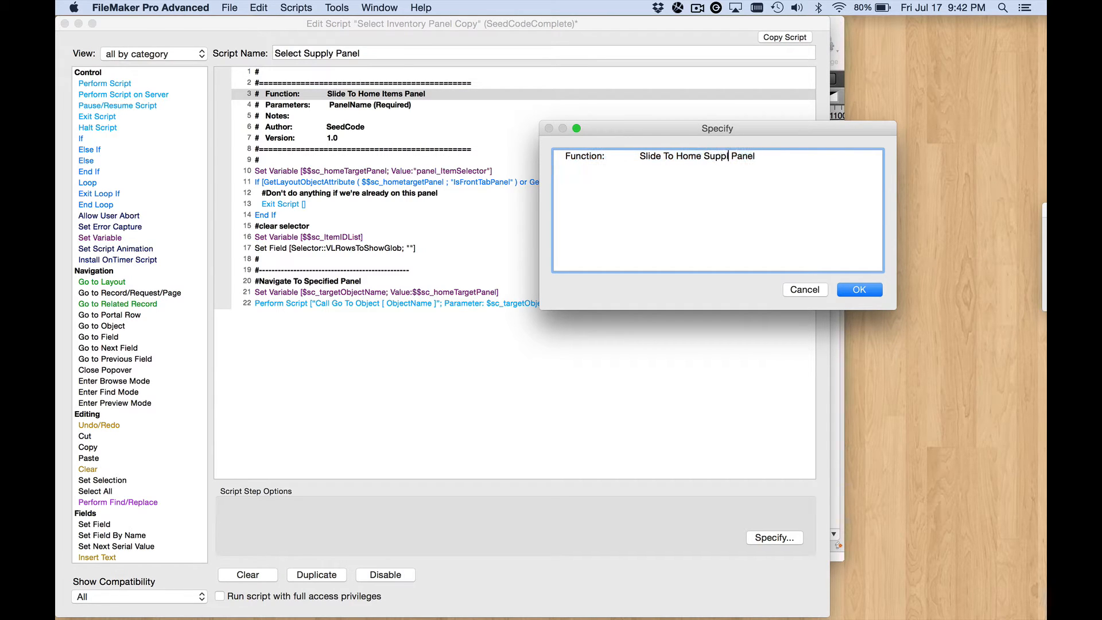
click(860, 289)
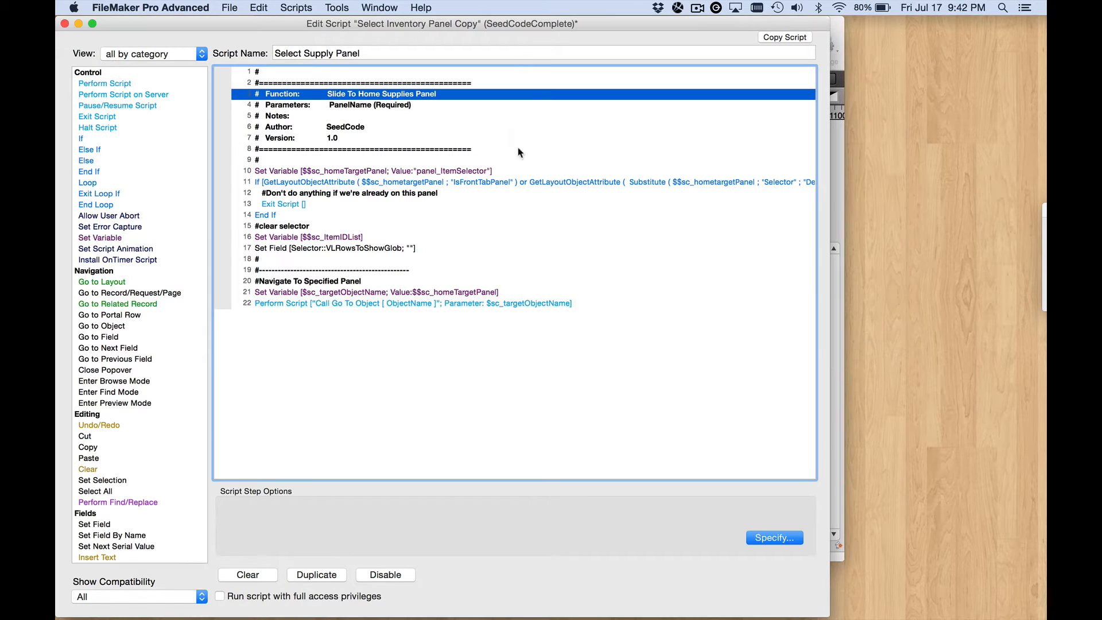
mouse_move(351, 174)
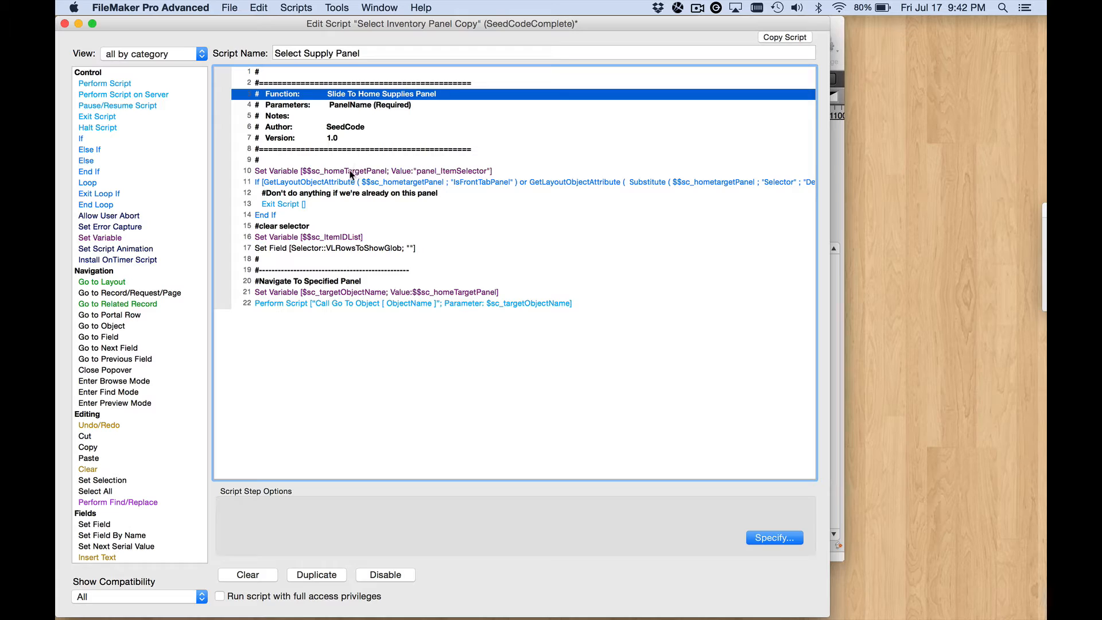
double_click(361, 172)
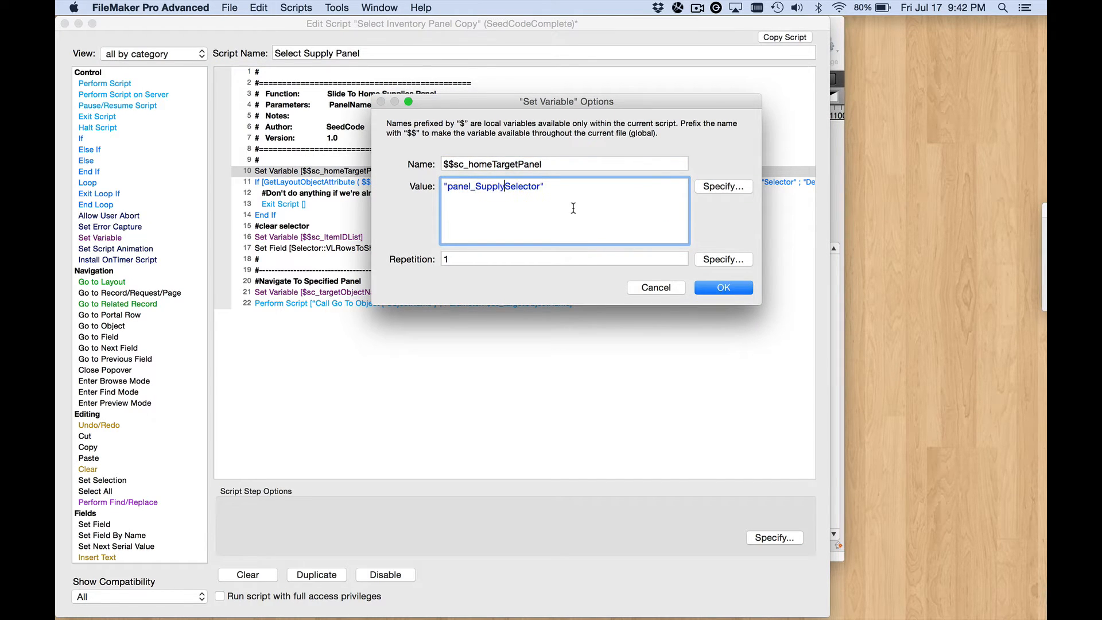
click(724, 288)
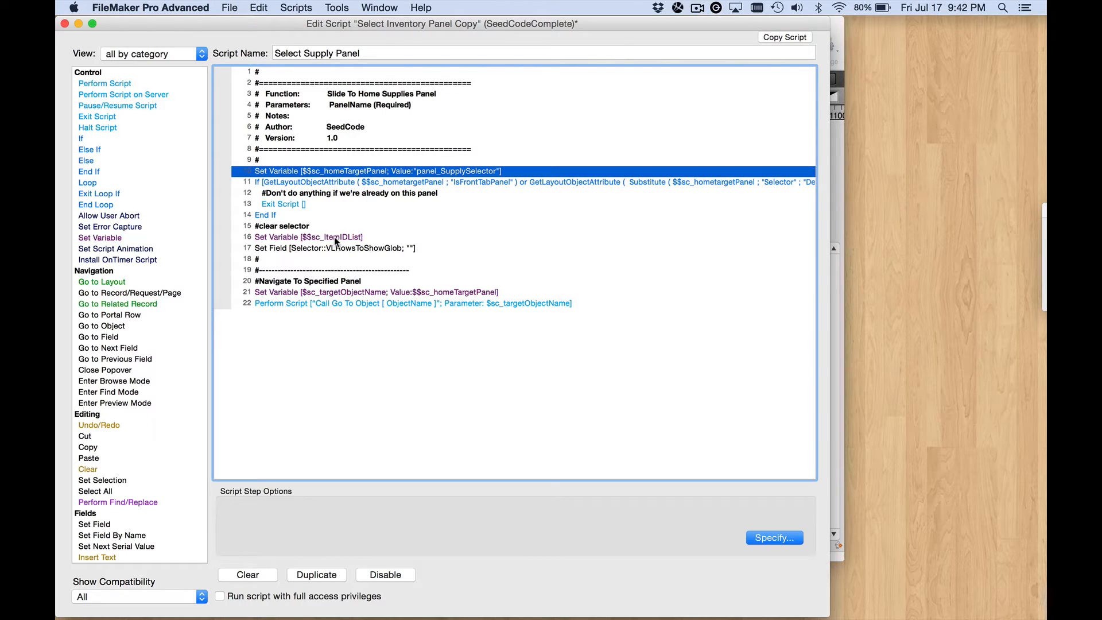
double_click(308, 237)
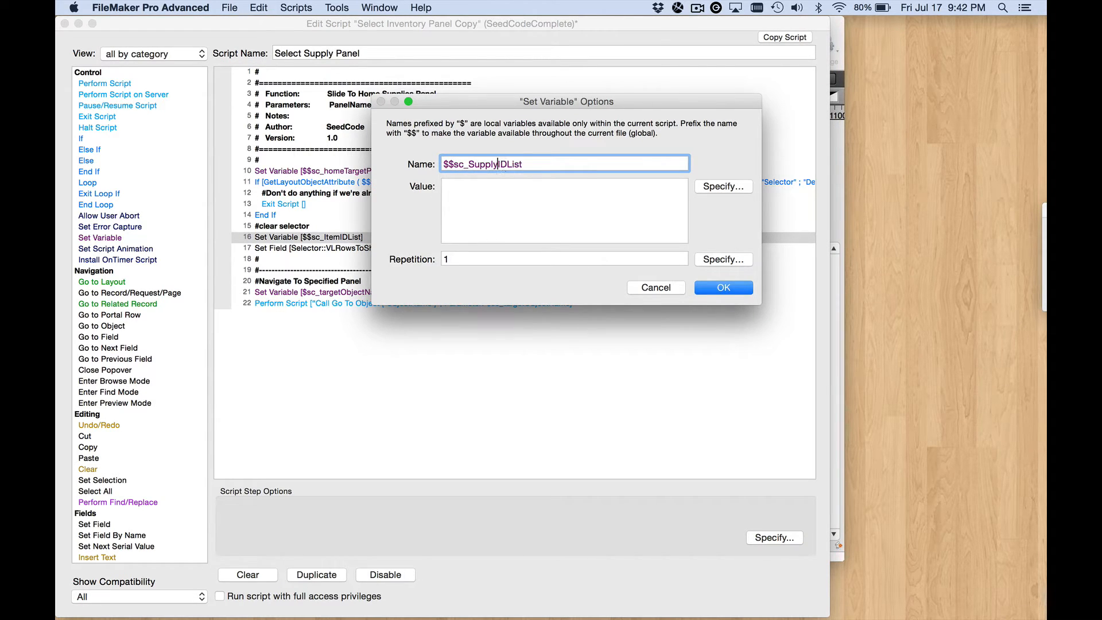
click(724, 288)
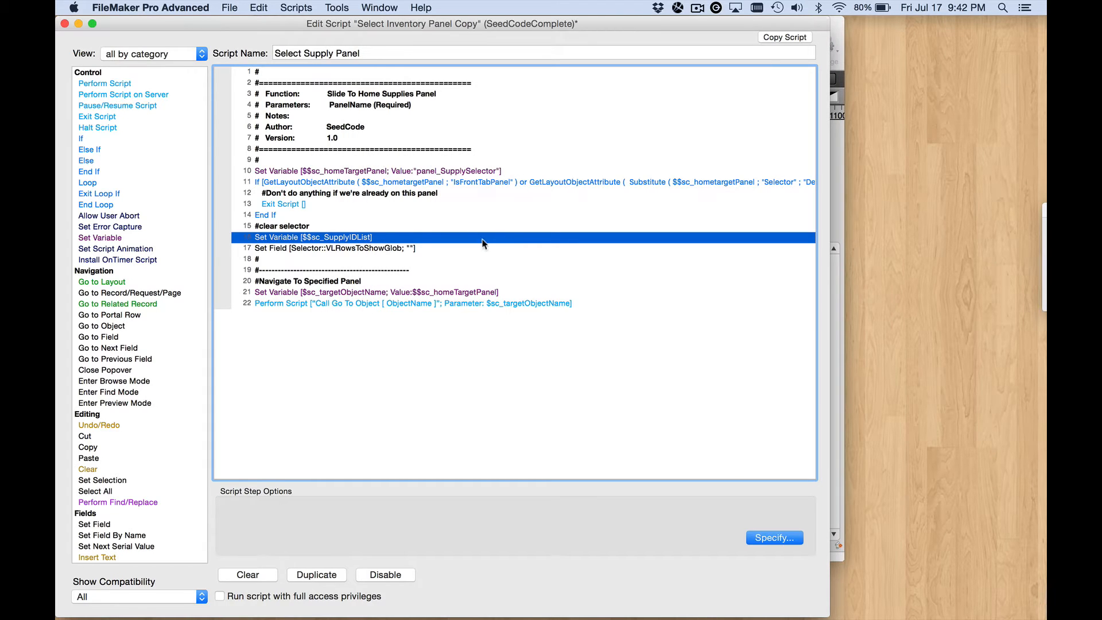
mouse_move(390, 163)
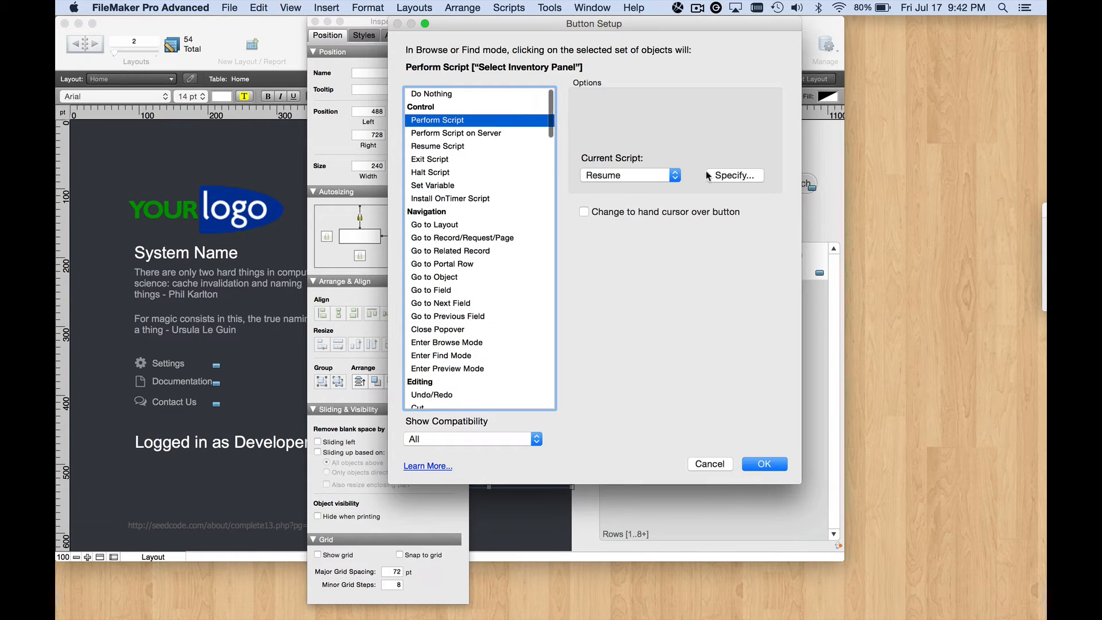
Step: Cancel Button Setup and exit to Browse mode on the Home layout
click(734, 176)
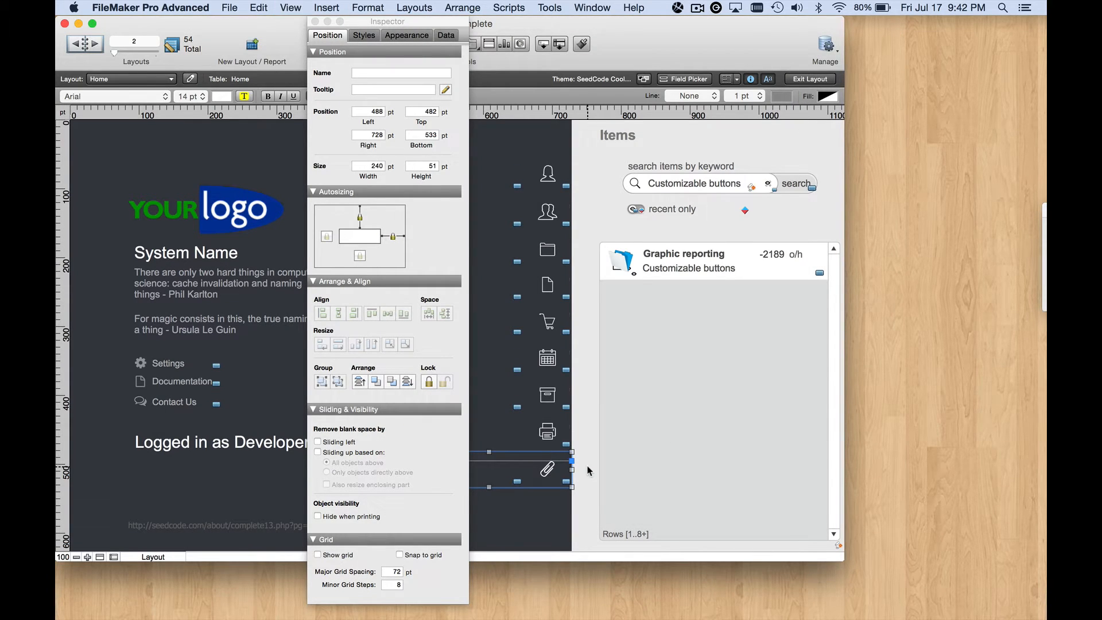
click(810, 79)
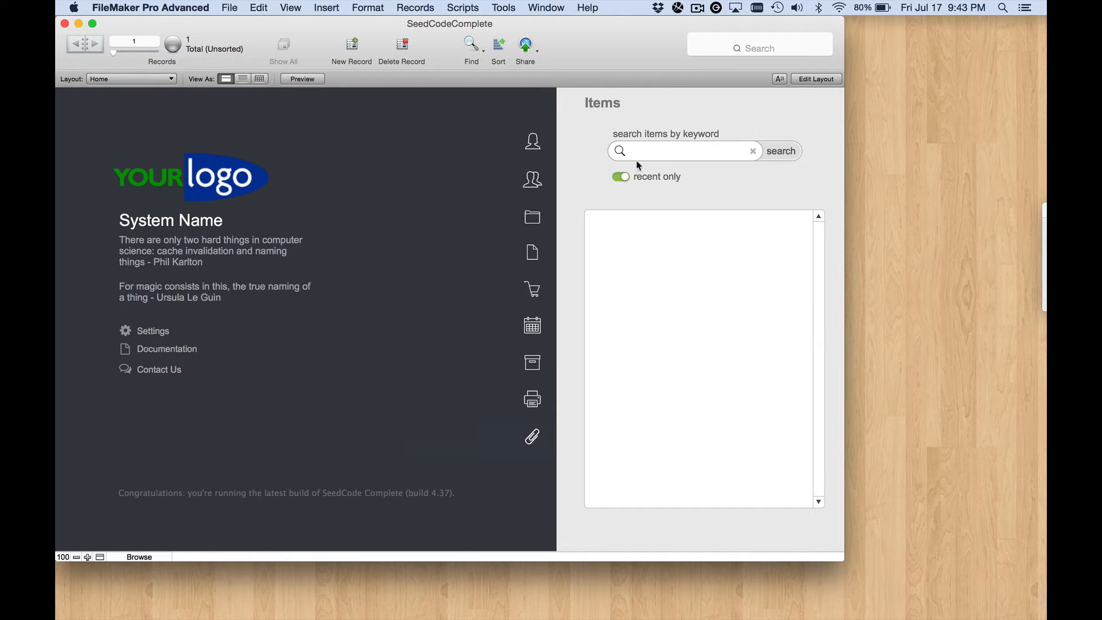
mouse_move(645, 142)
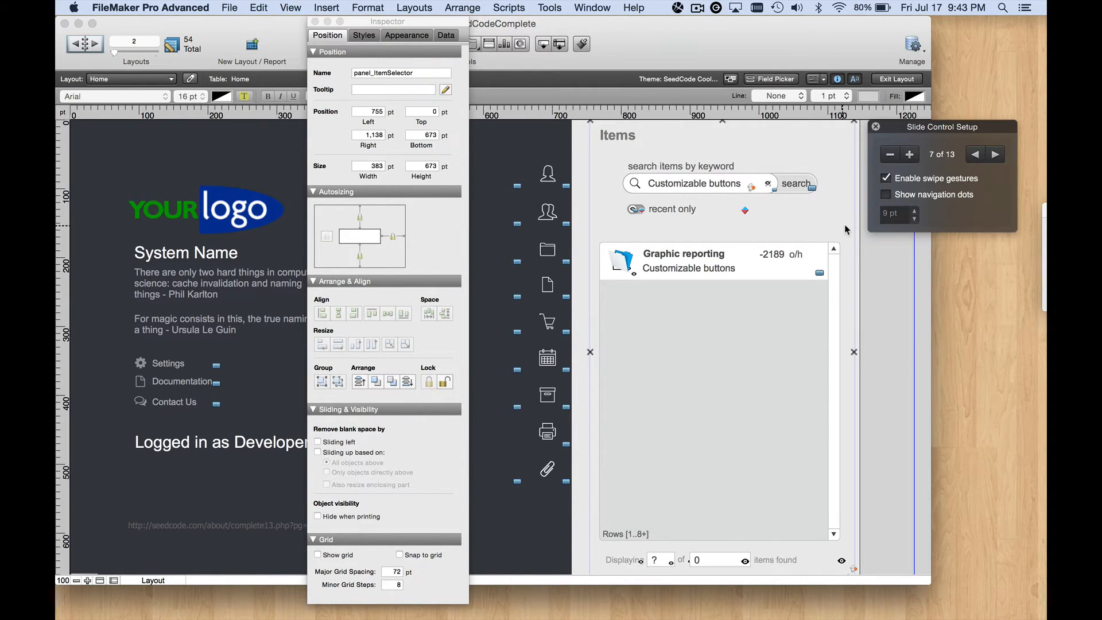
mouse_move(957, 158)
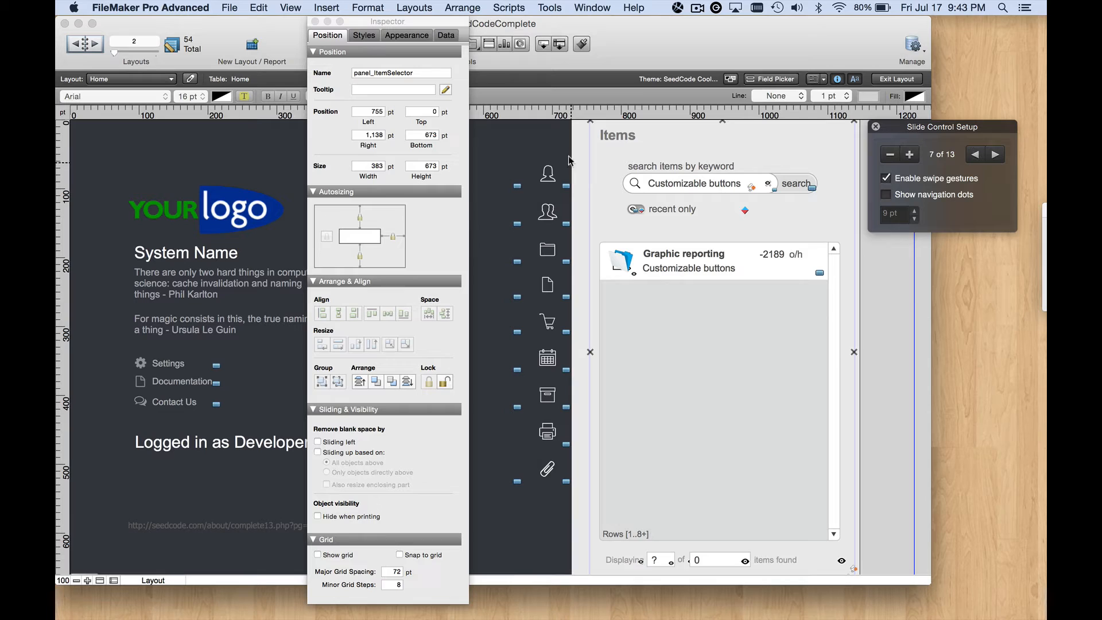
click(974, 154)
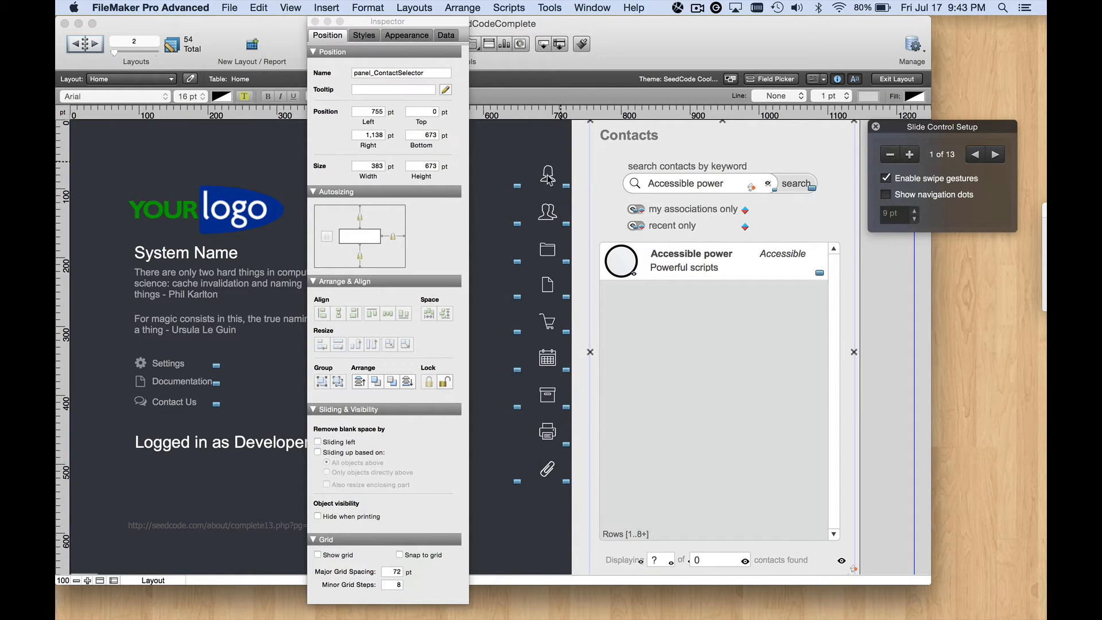
mouse_move(824, 160)
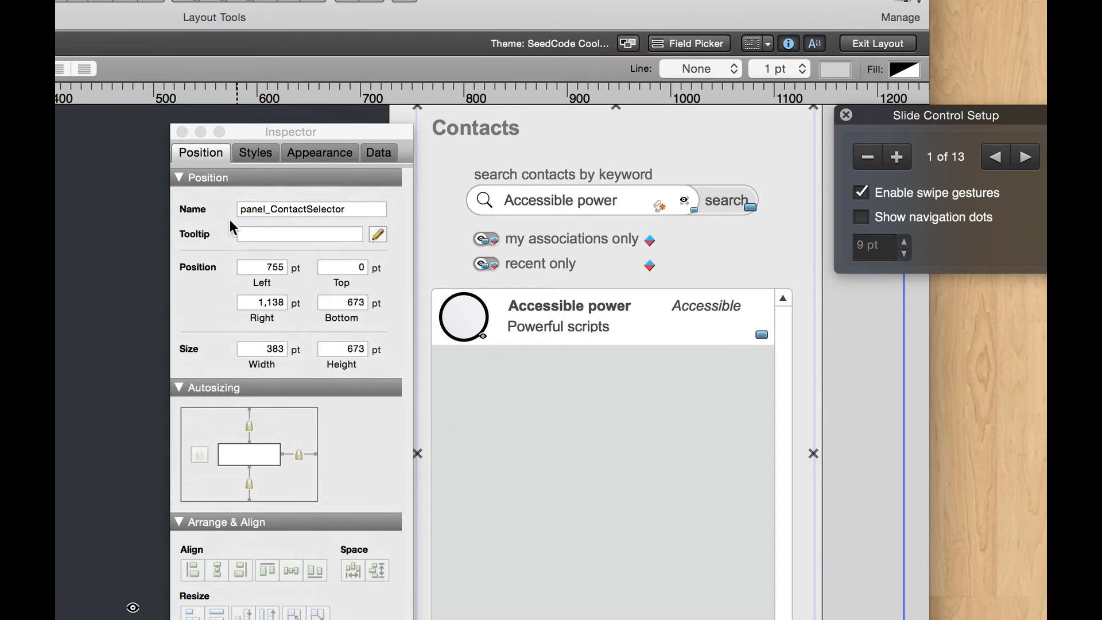
click(1029, 156)
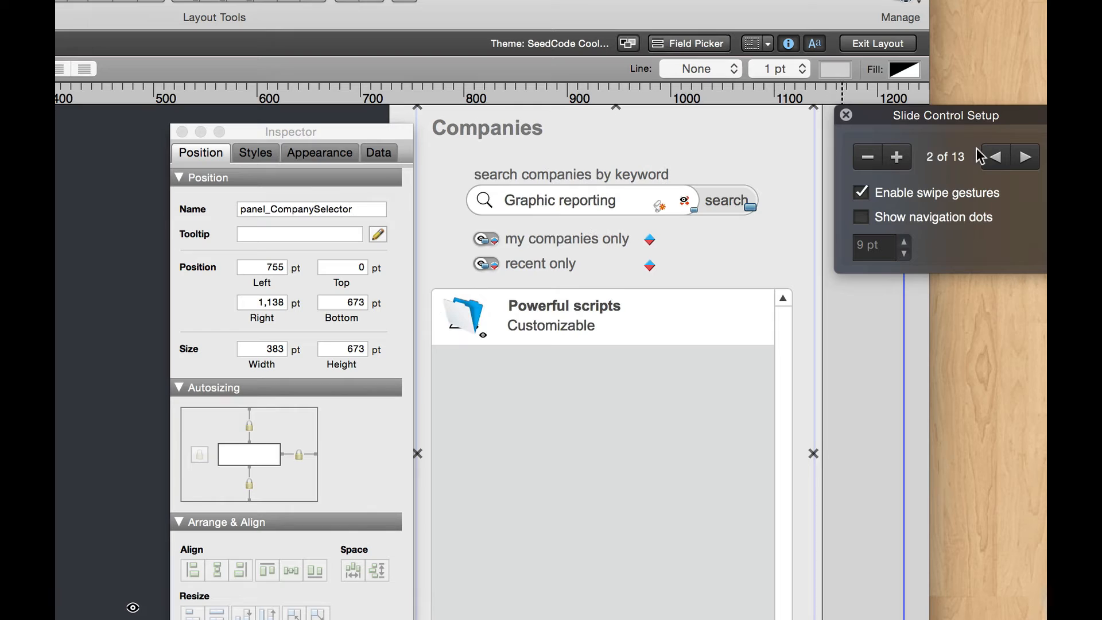
mouse_move(343, 188)
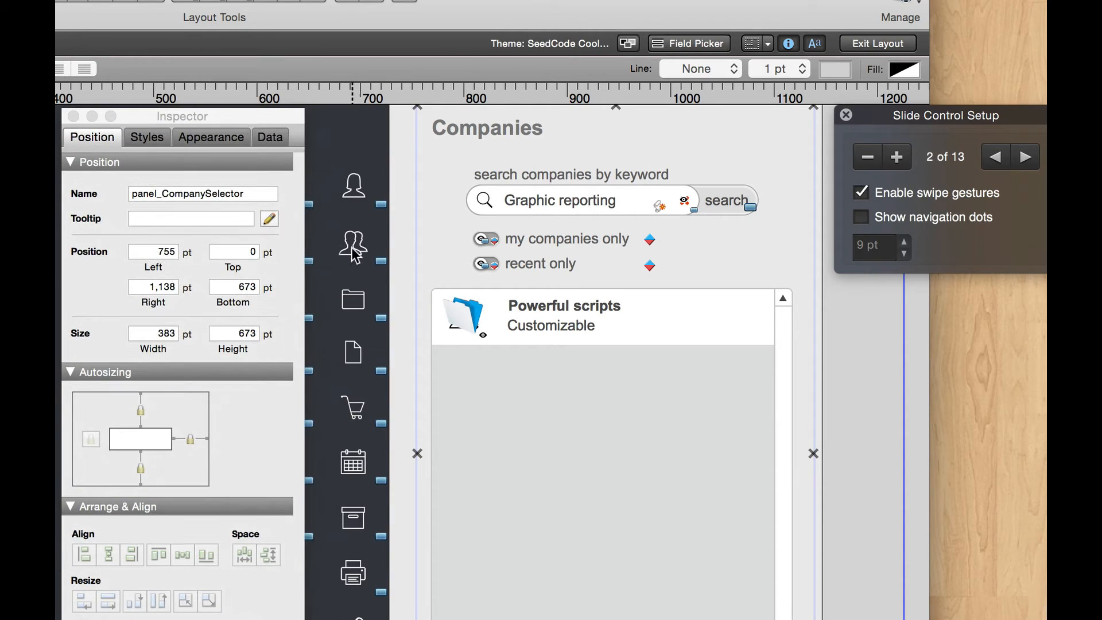
click(1026, 156)
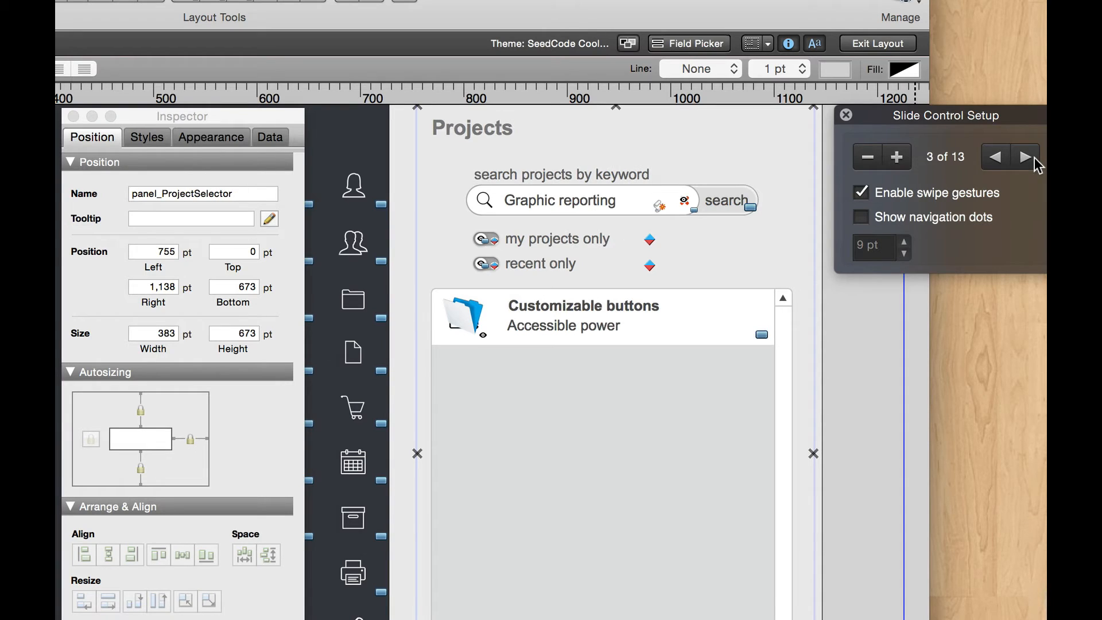
click(1025, 157)
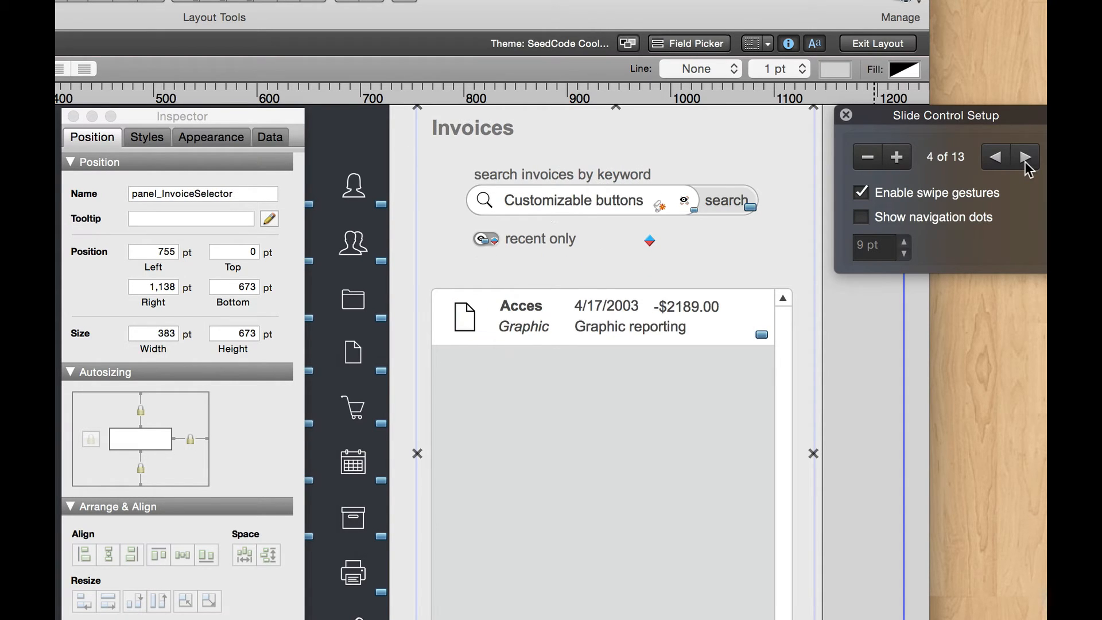
click(1025, 156)
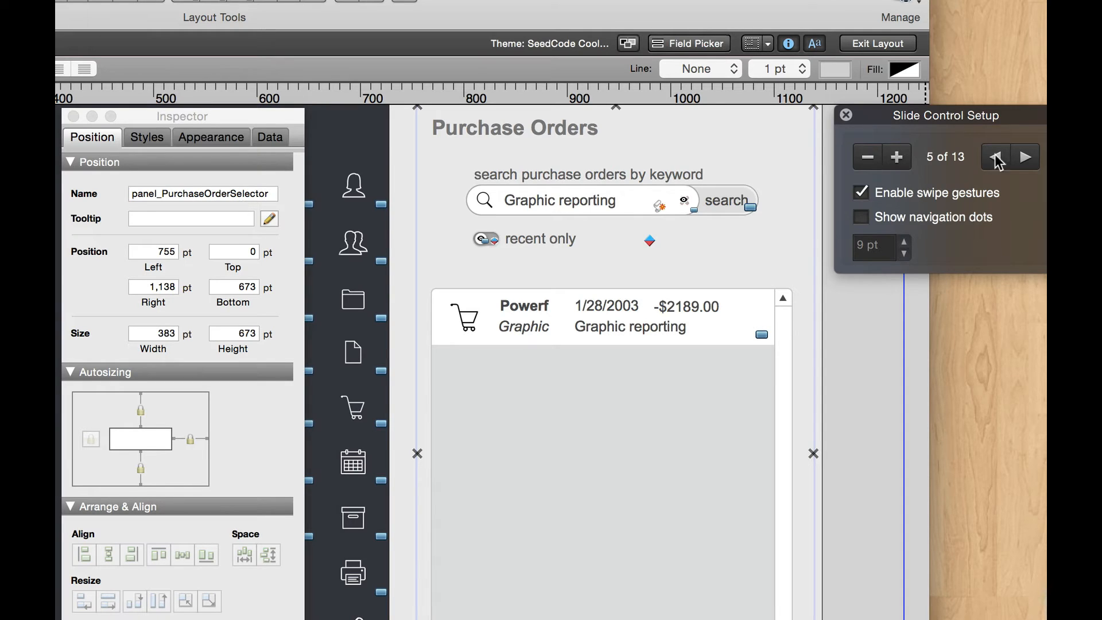
click(1026, 157)
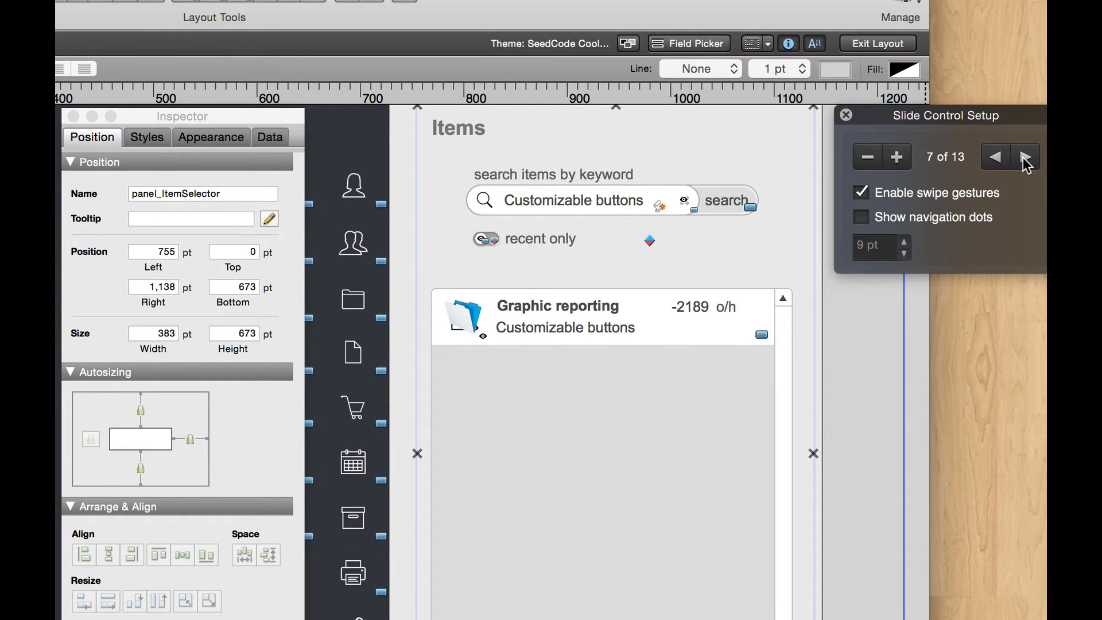
click(1027, 156)
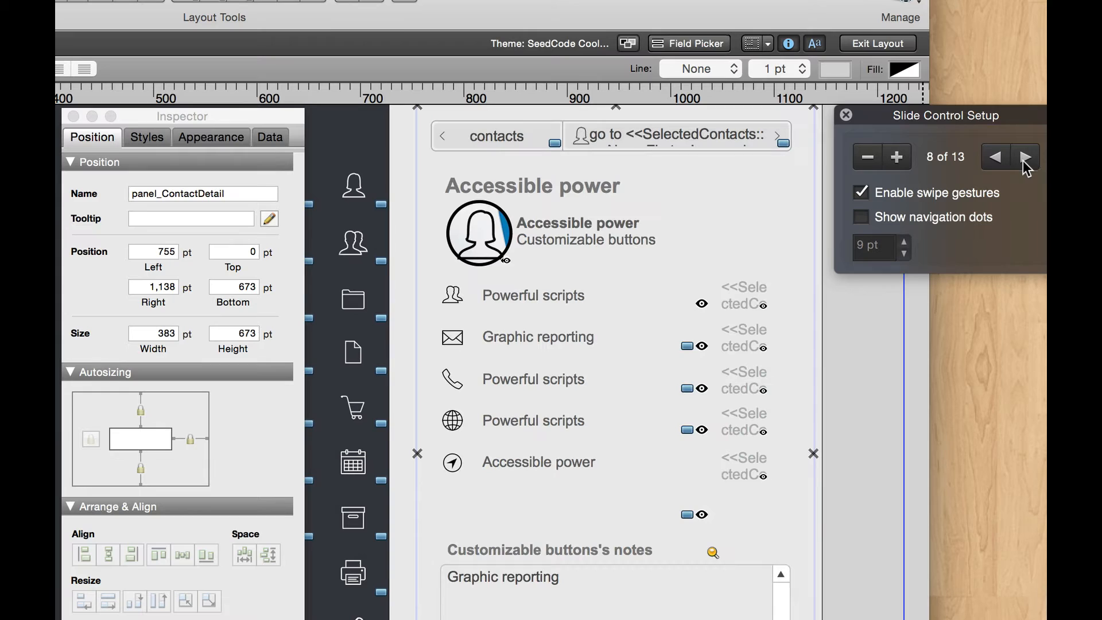
mouse_move(274, 199)
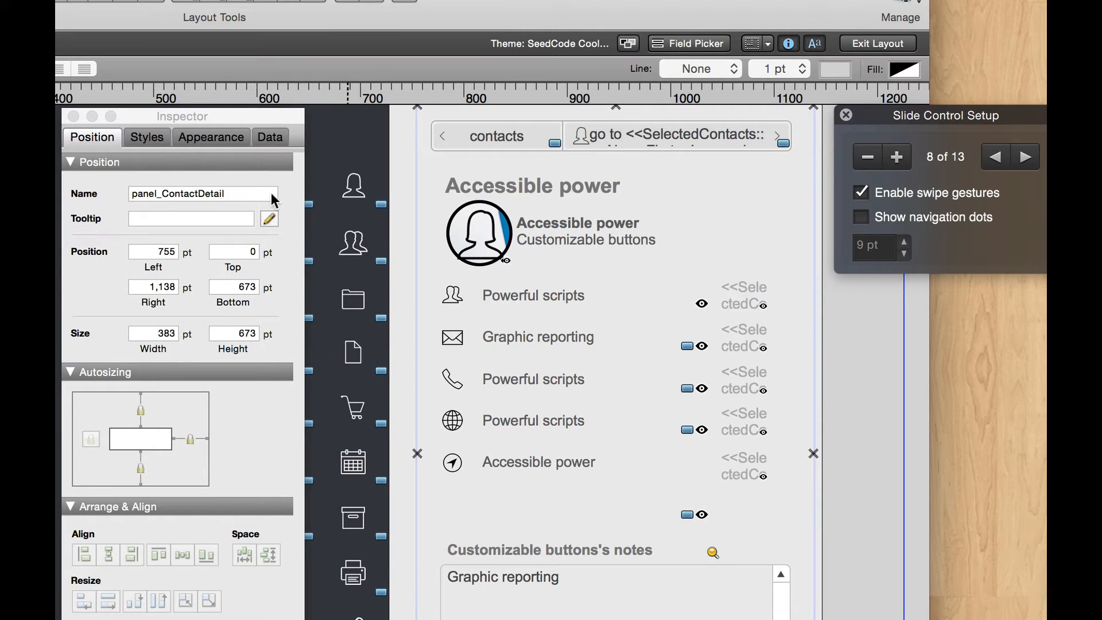
mouse_move(545, 408)
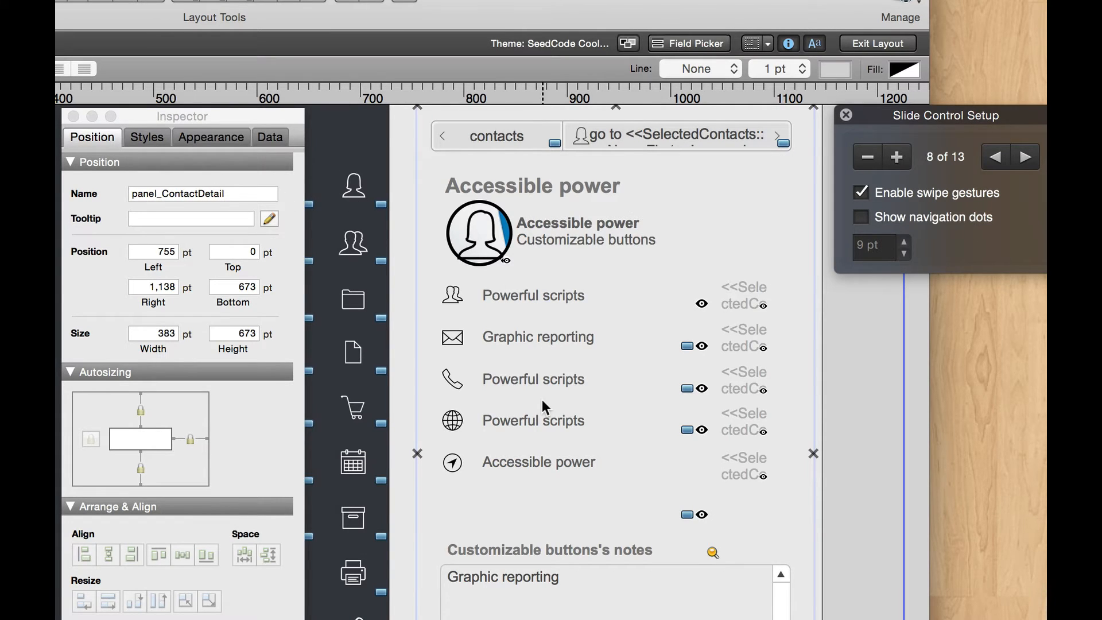
mouse_move(530, 195)
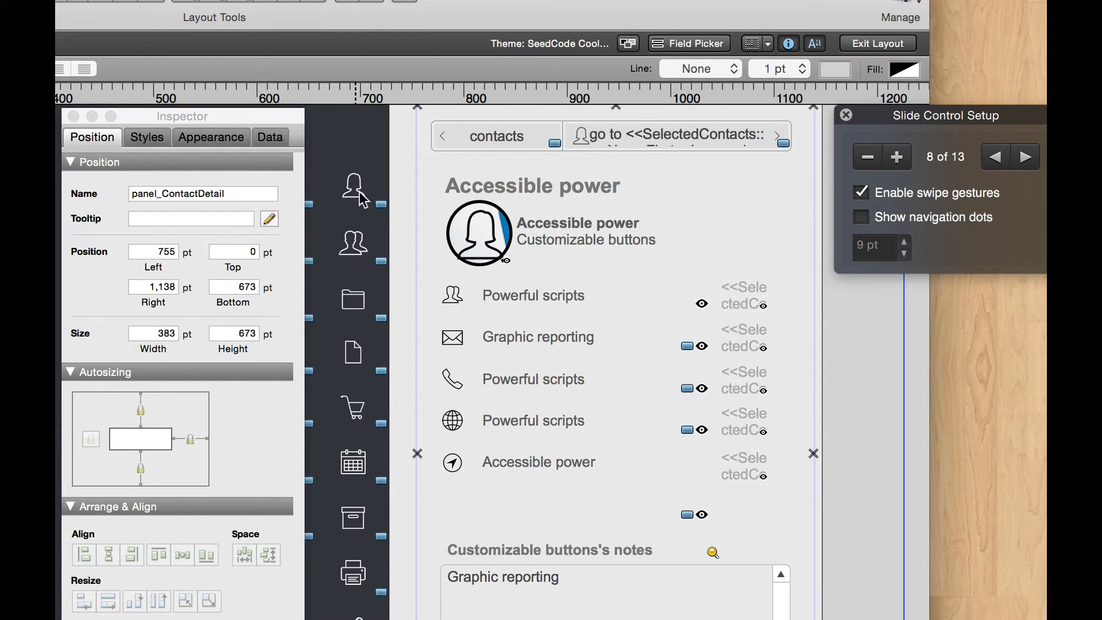
click(1026, 156)
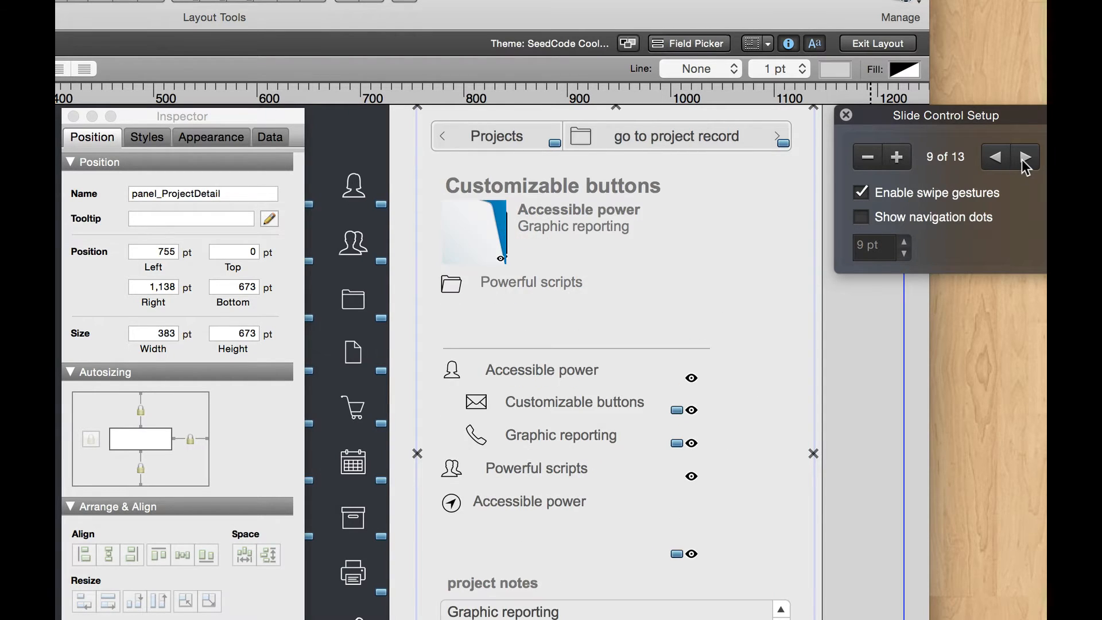
click(1026, 157)
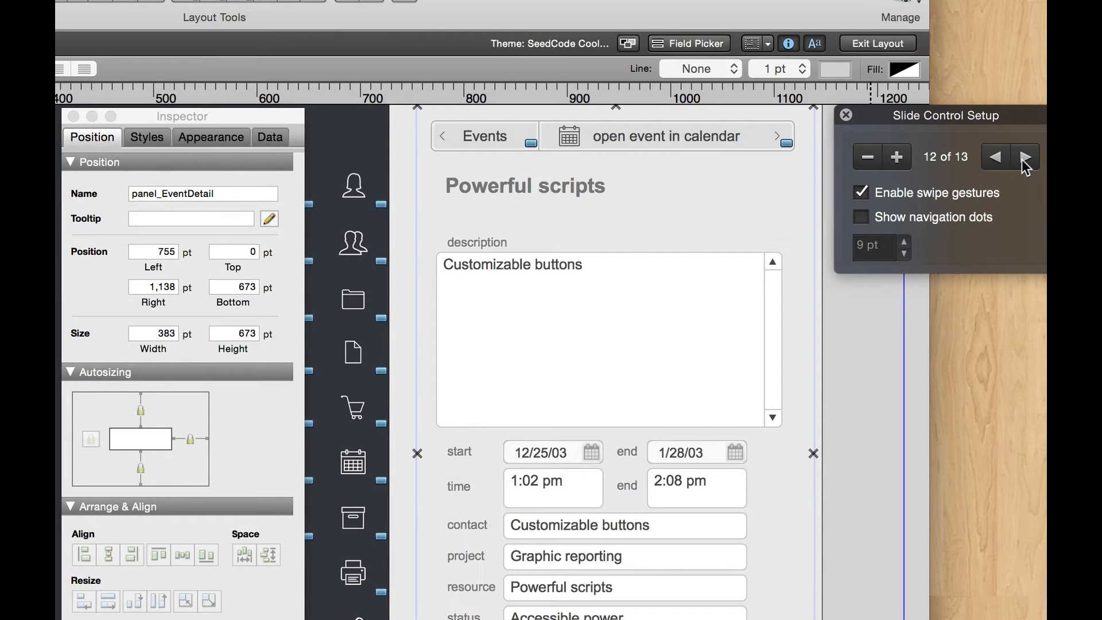
click(1028, 156)
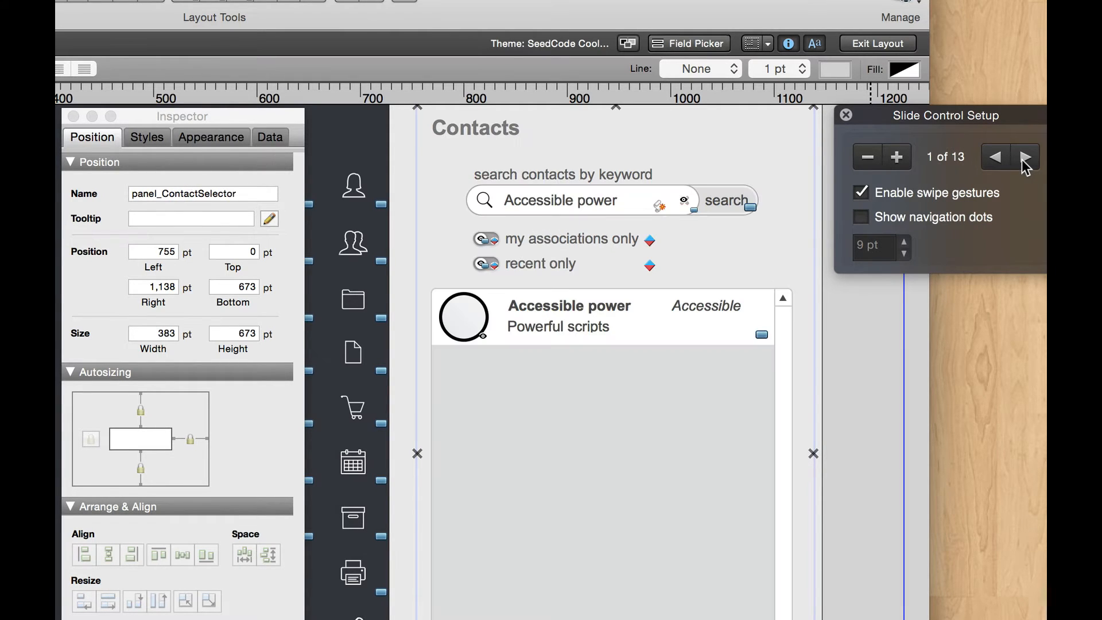
click(1027, 156)
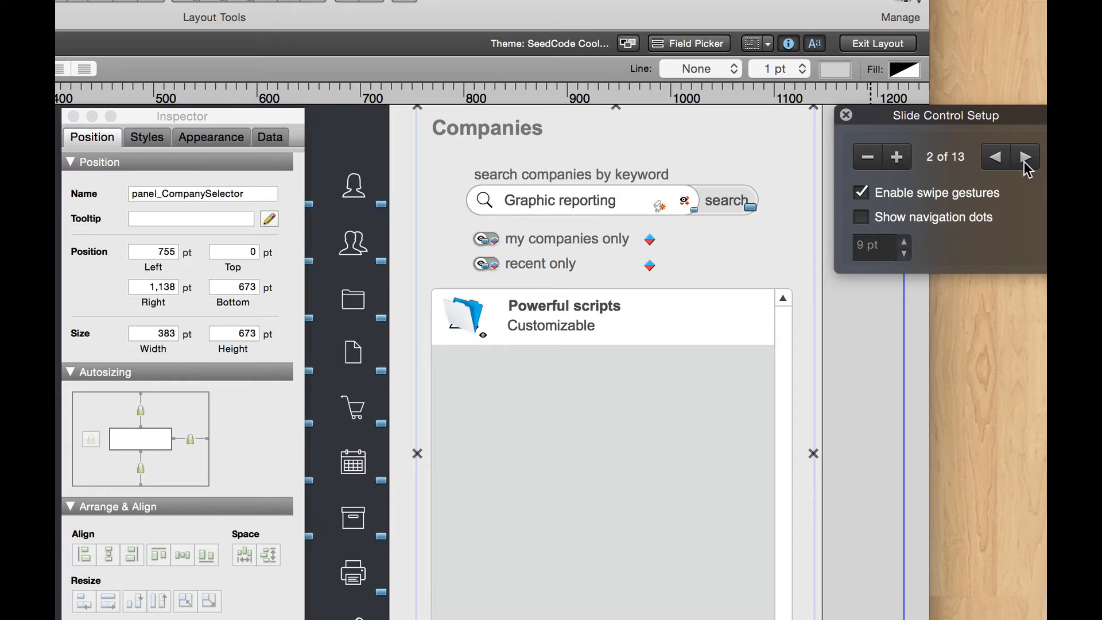
click(1025, 157)
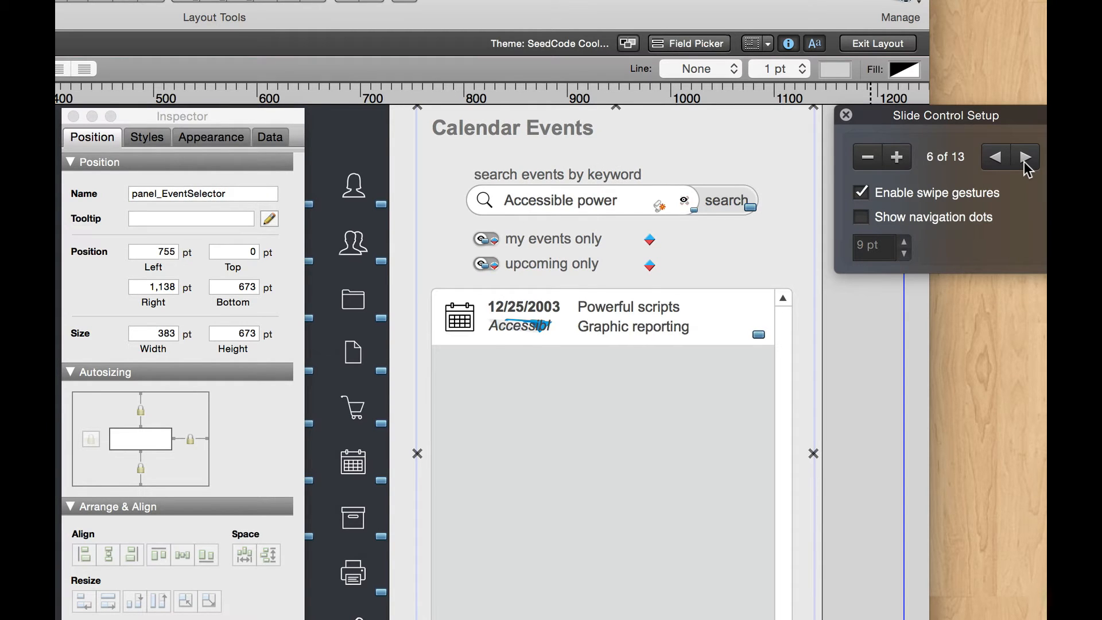
click(1027, 157)
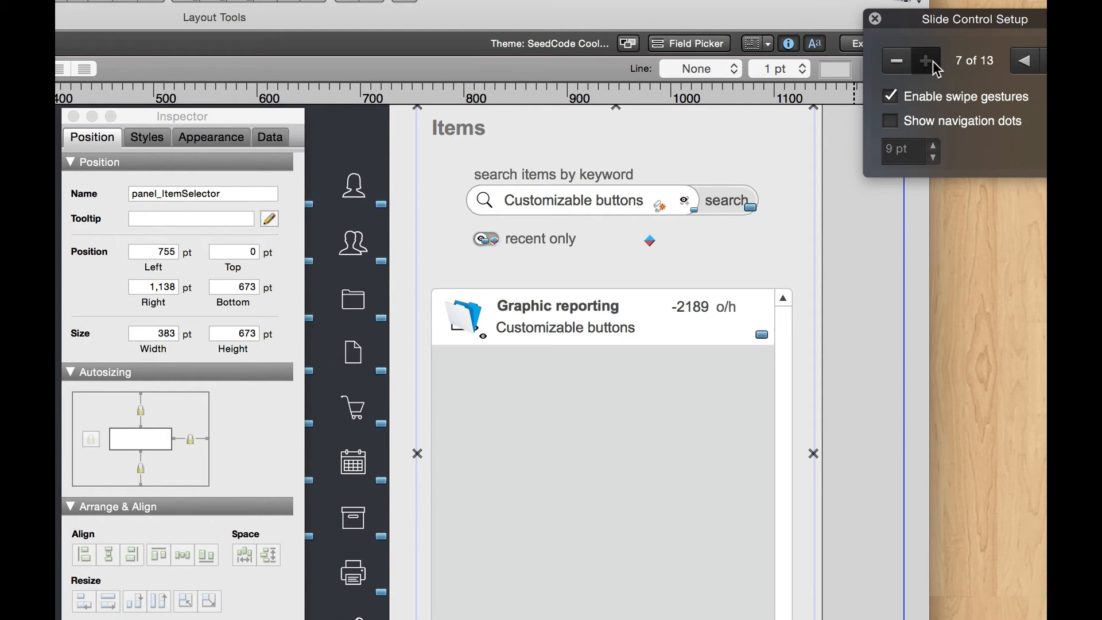
click(925, 60)
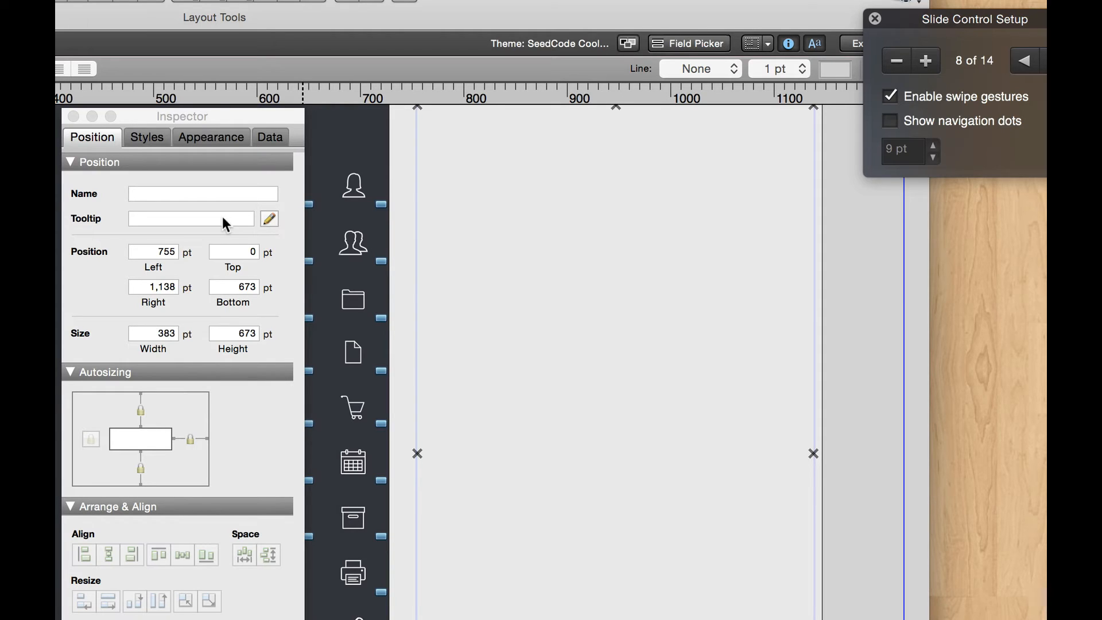
Step: Name the new slide panel 8 panel_SupplySelector in the Inspector
click(1026, 61)
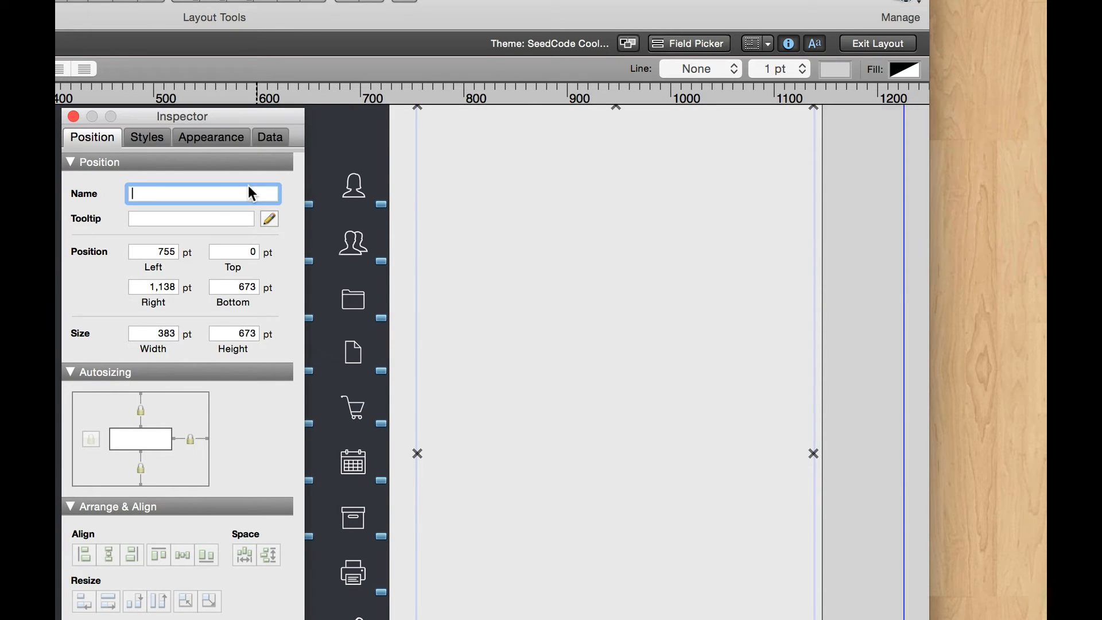
text(panel_Selector)
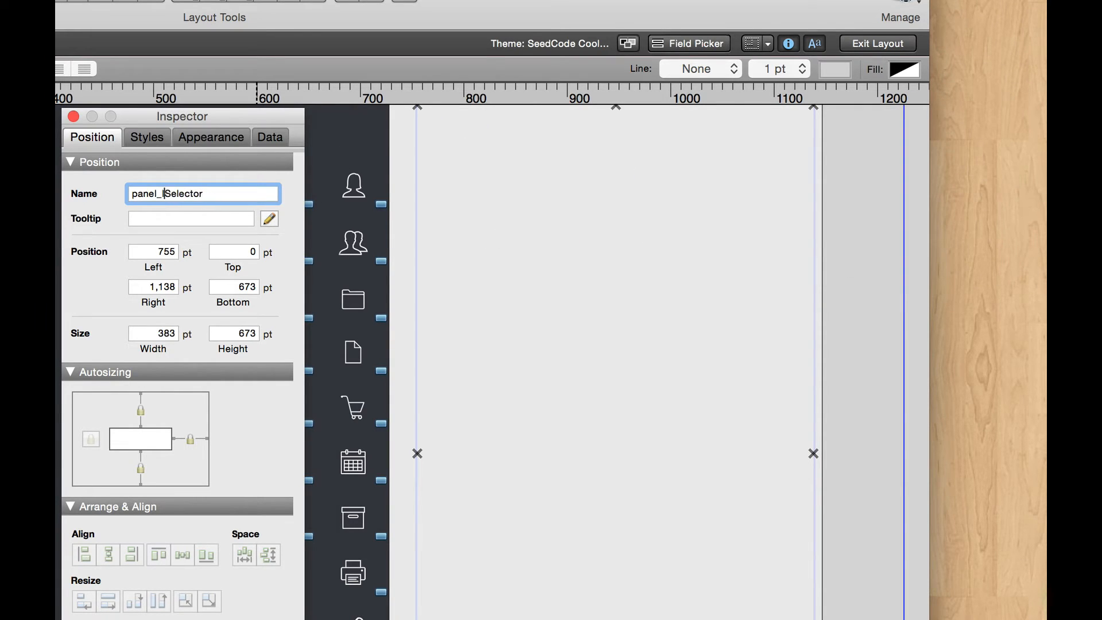
text(Supply)
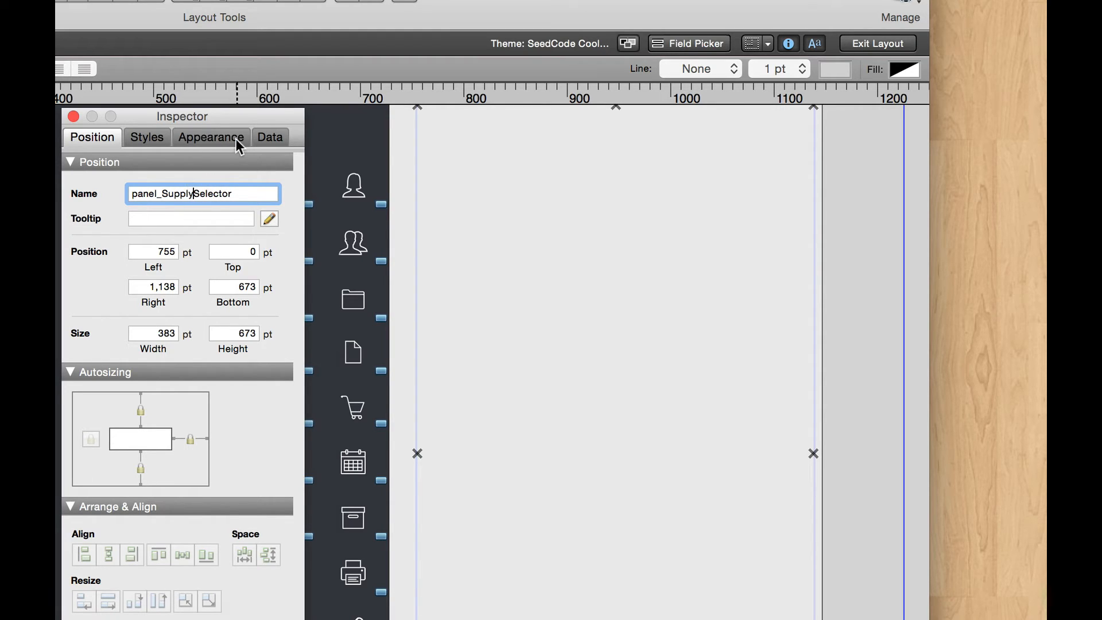
mouse_move(755, 194)
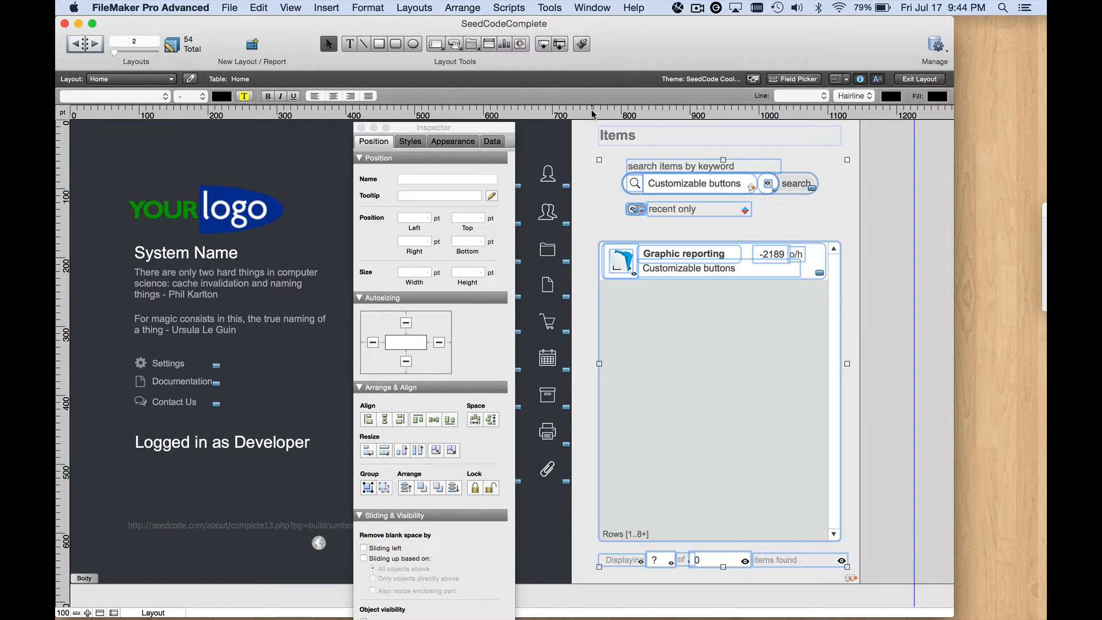
Step: Move the slide control to the new Supply panel and change its heading to Supplies
click(258, 7)
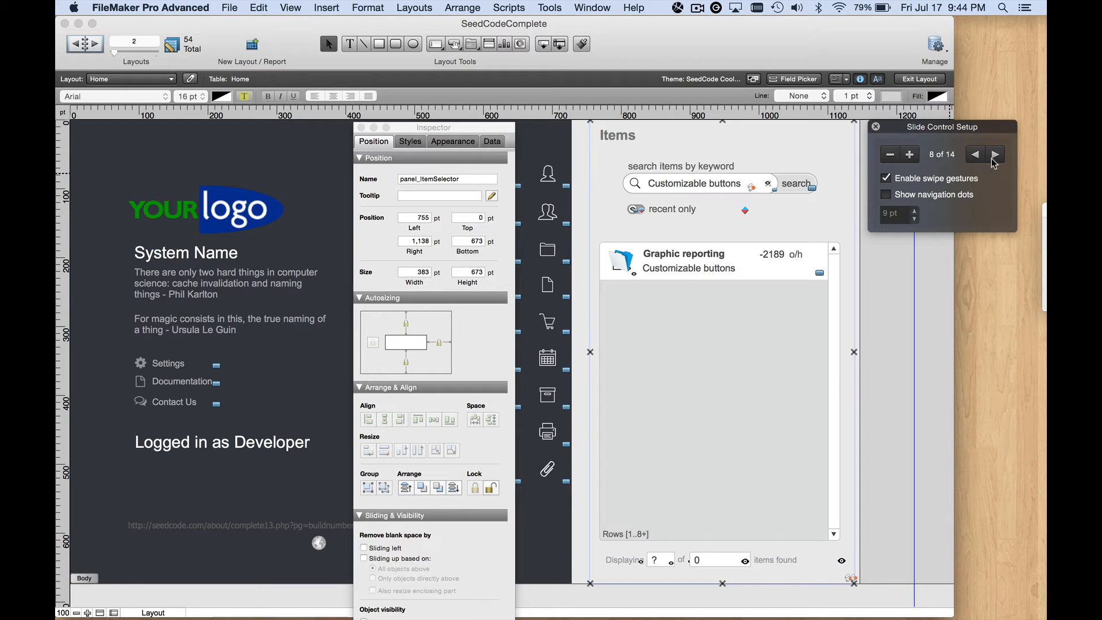
click(995, 154)
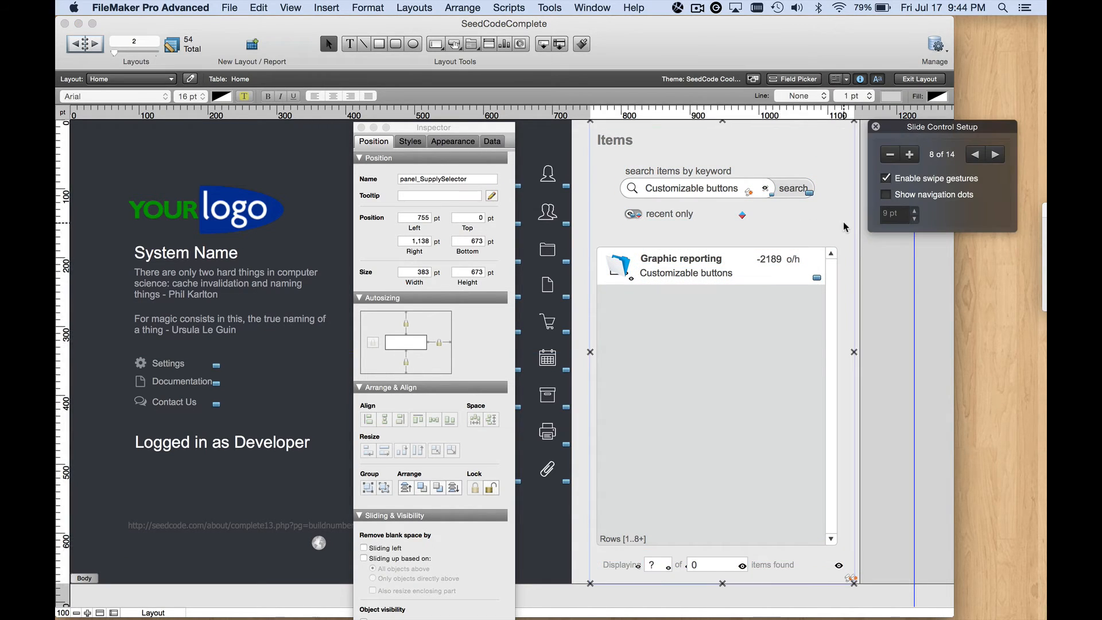
click(975, 154)
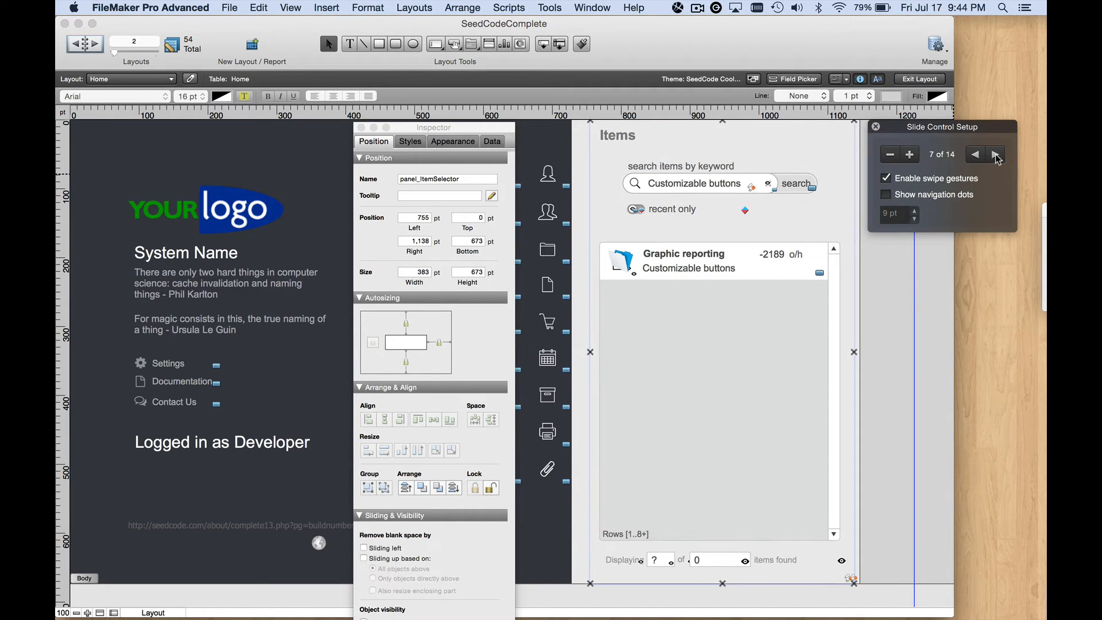
click(996, 154)
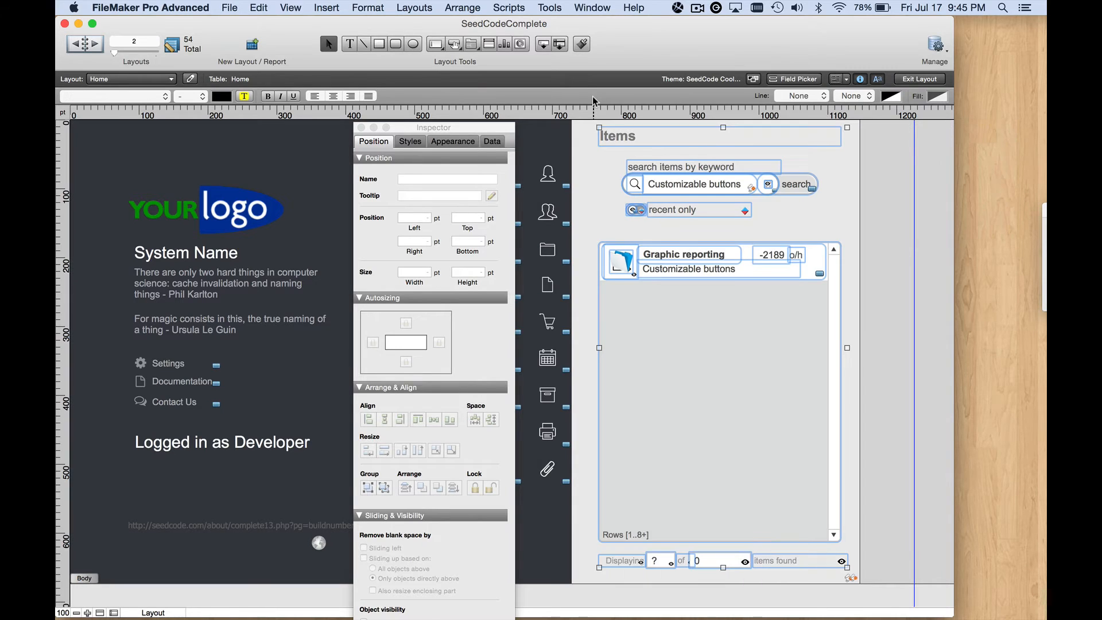
click(617, 136)
text(Supplies)
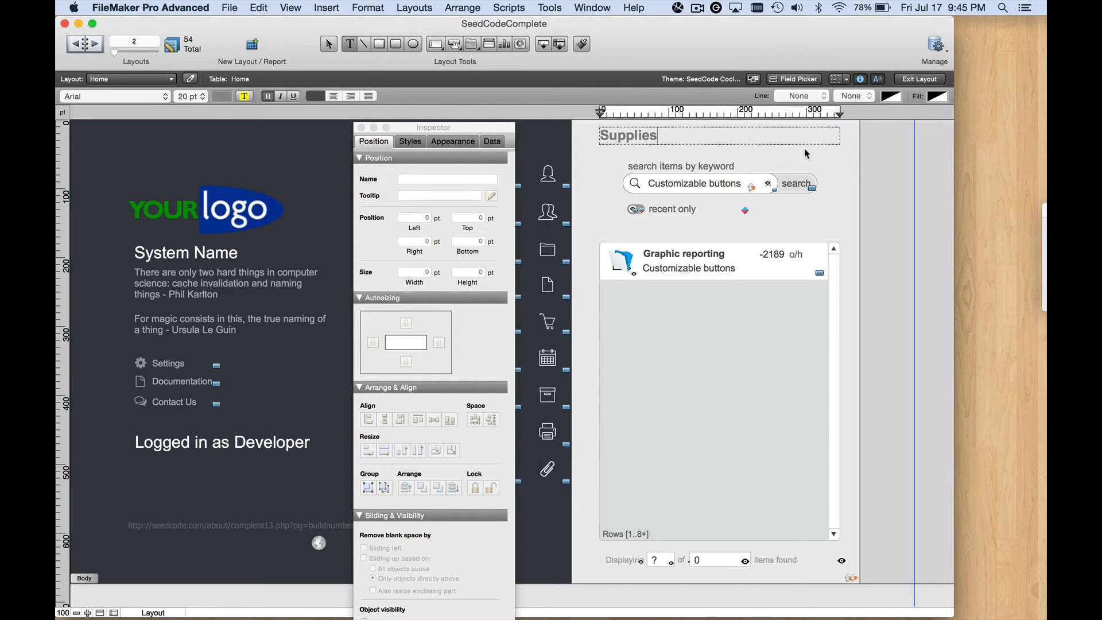
click(628, 135)
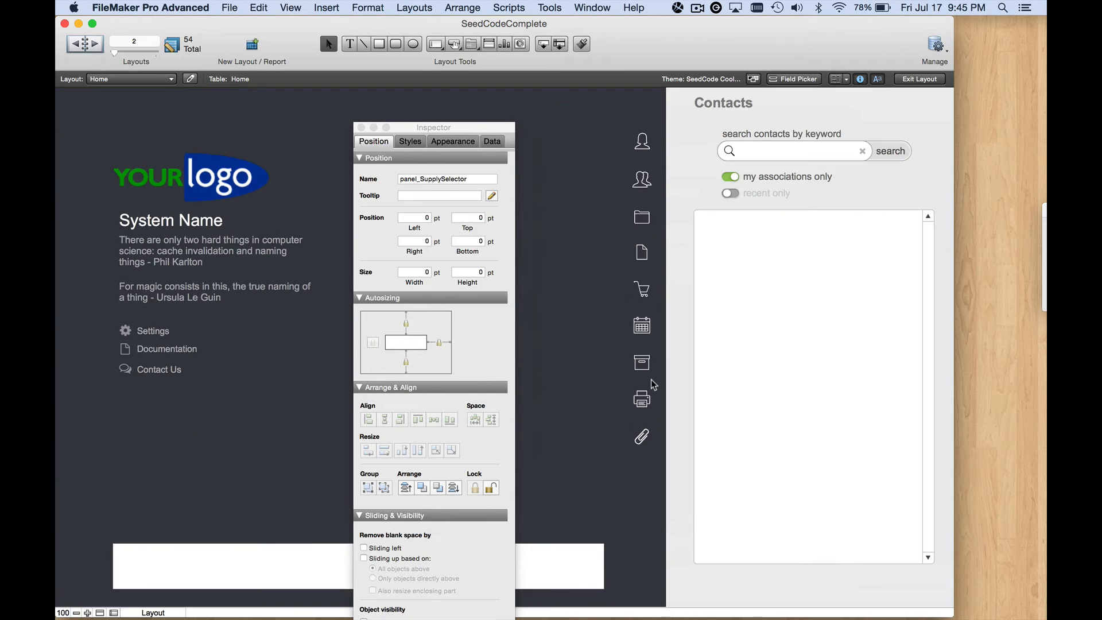
Step: In Browse mode, test the sidebar buttons, including the new Supplies panel
click(920, 79)
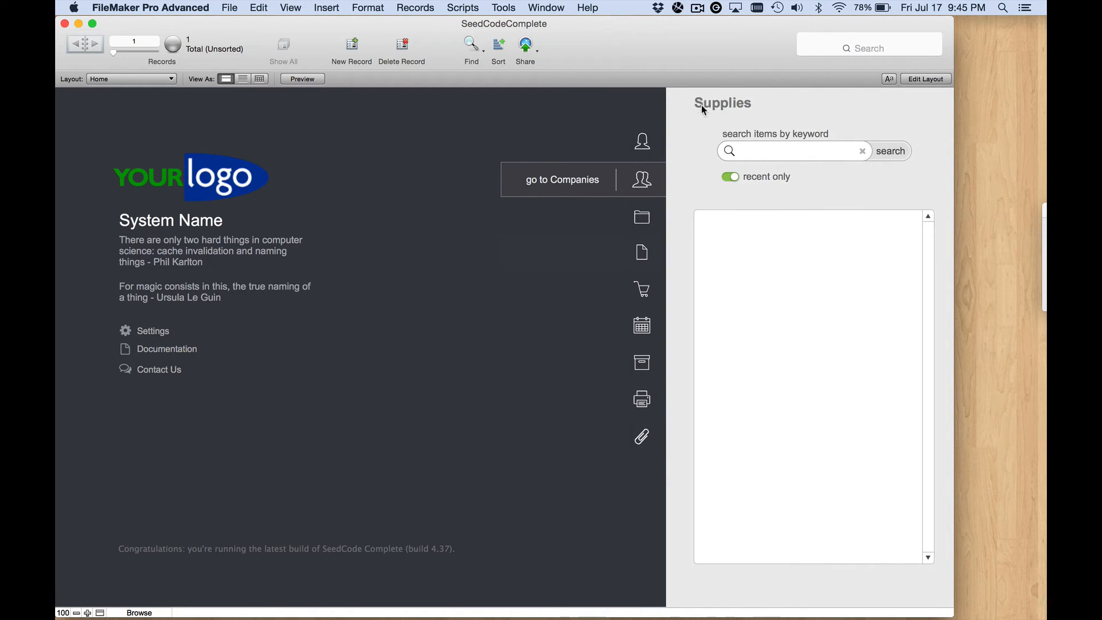
click(642, 179)
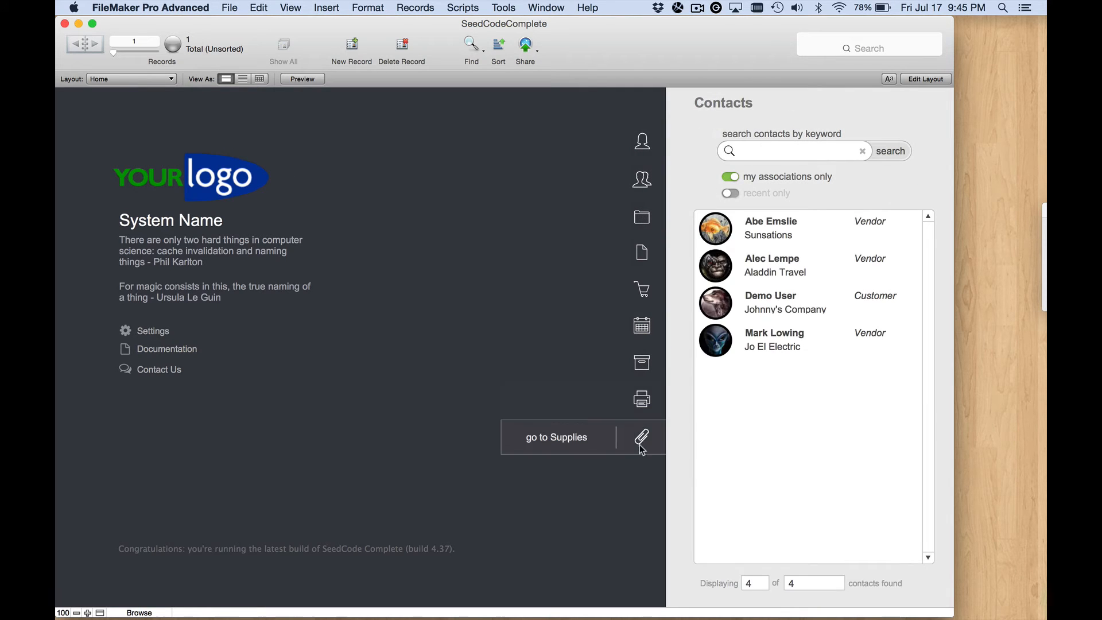
click(556, 437)
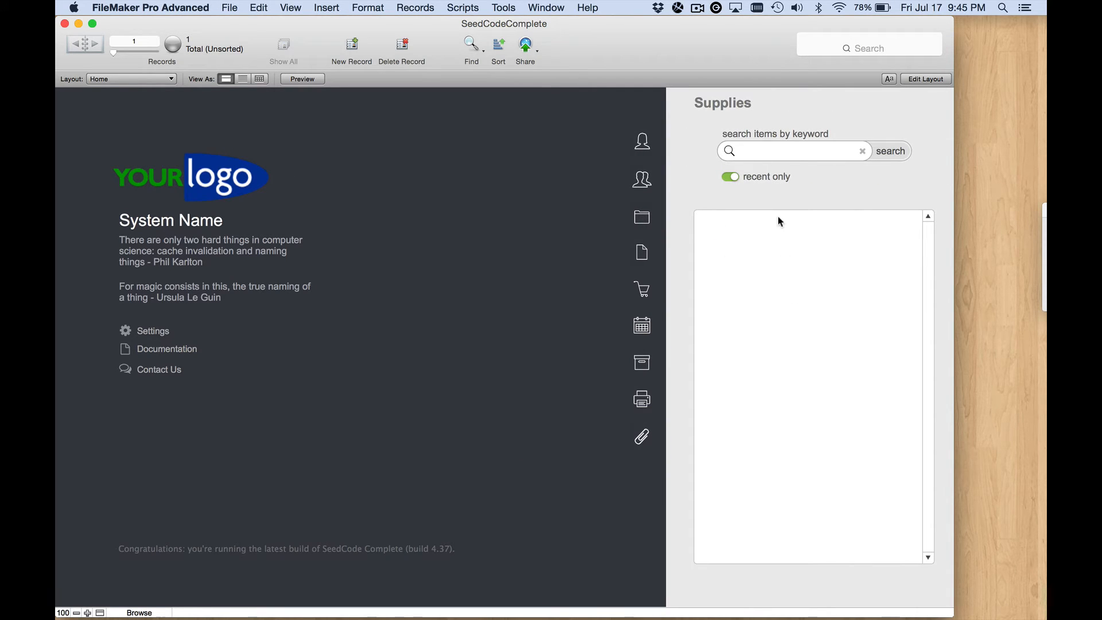
mouse_move(643, 141)
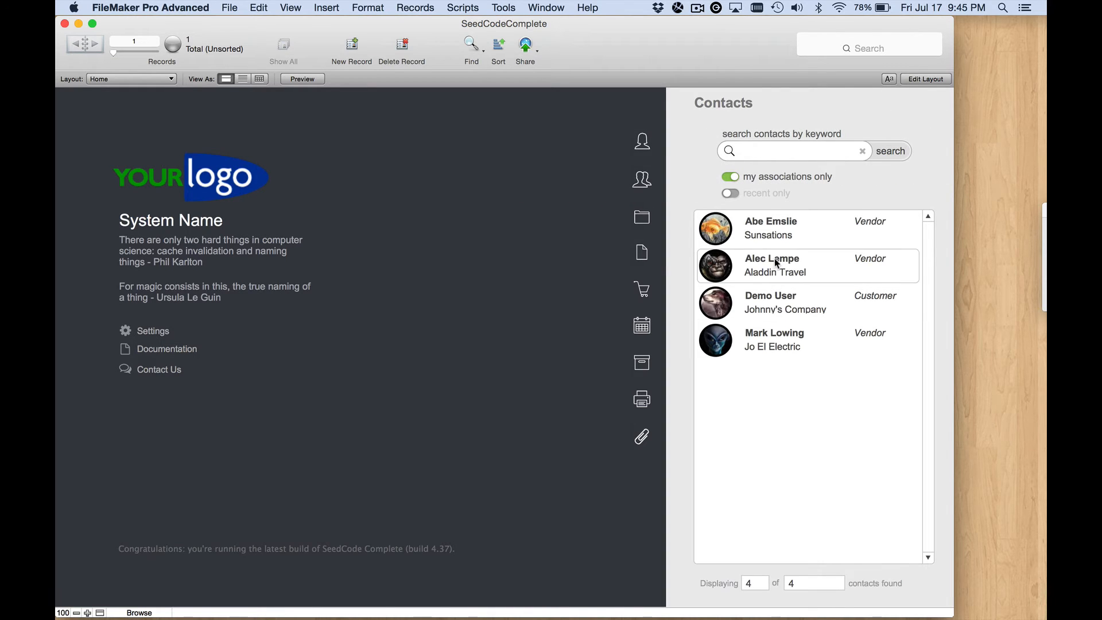
mouse_move(760, 271)
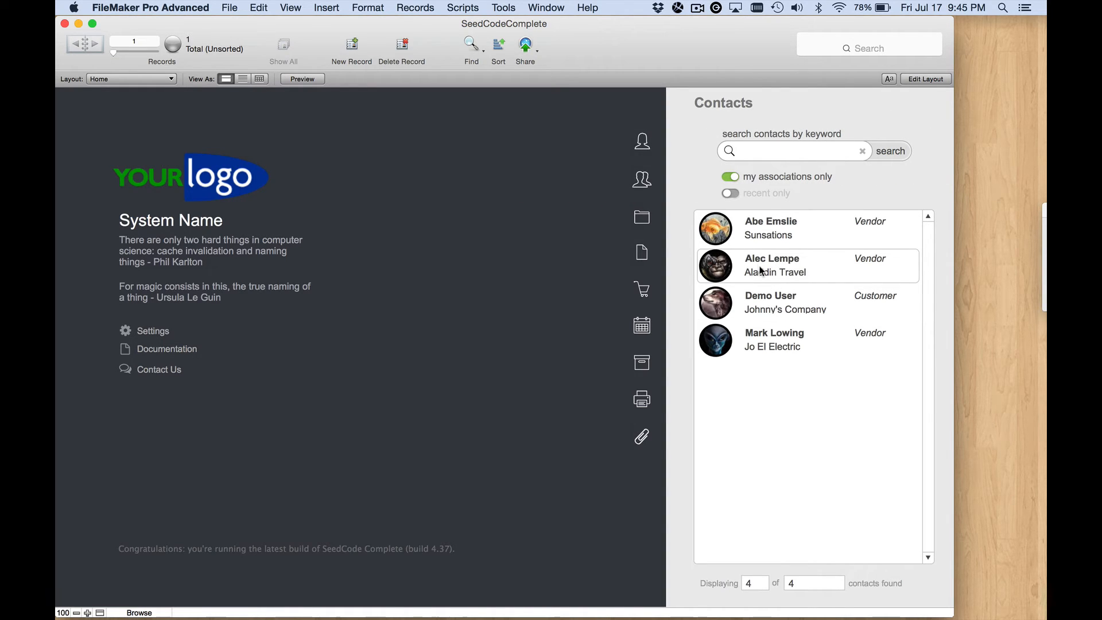
click(784, 265)
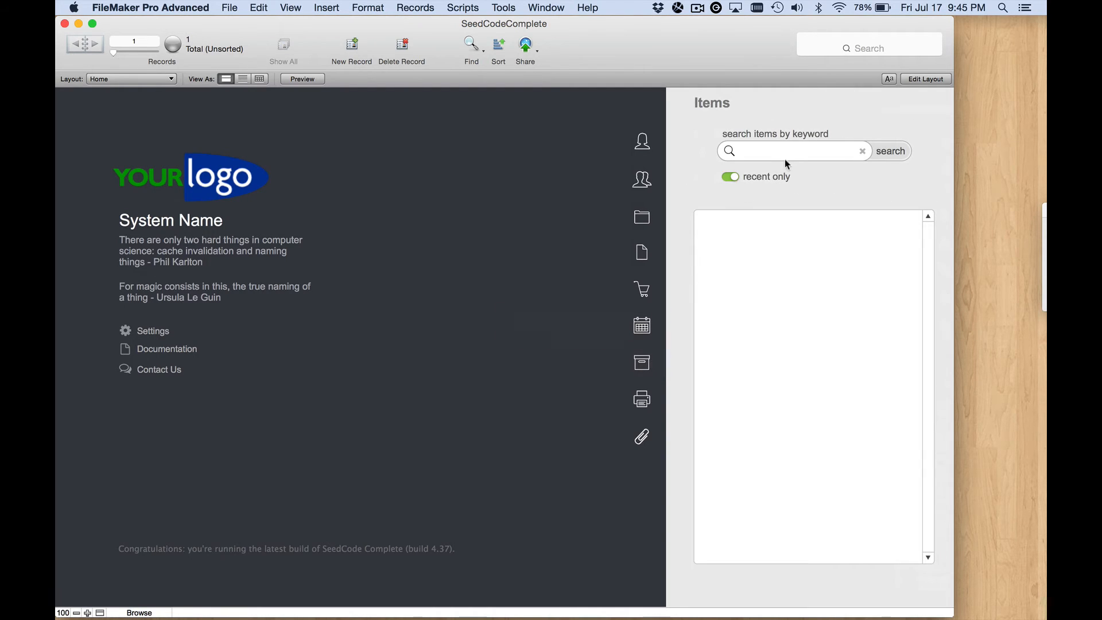
Step: Search items for 909 to open the 909-0100.KB detail, then return to Layout mode
click(794, 151)
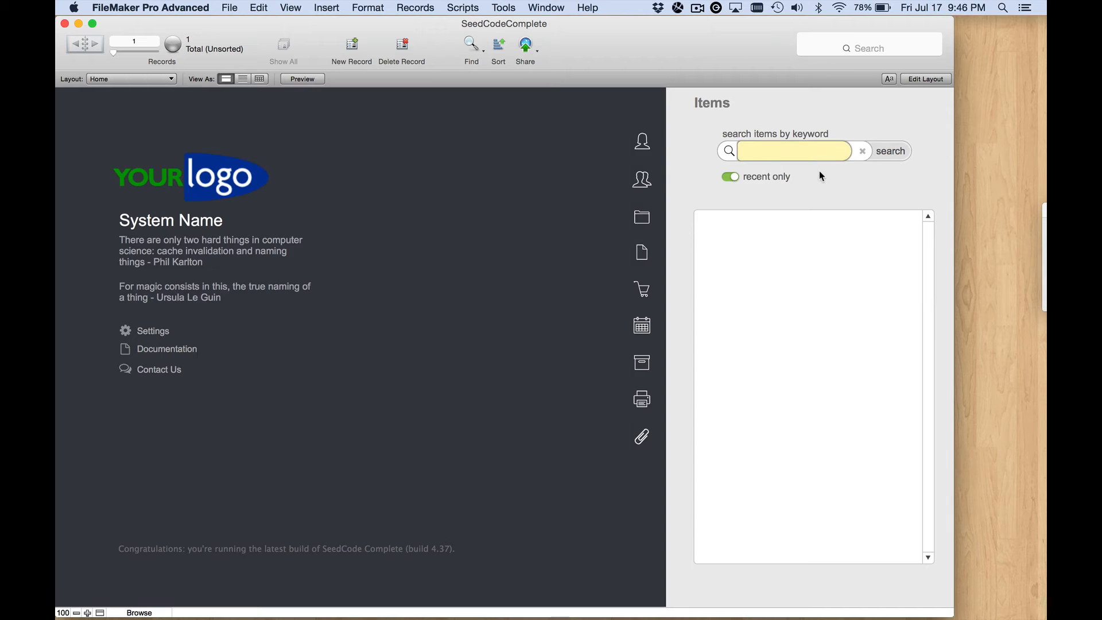
text(909)
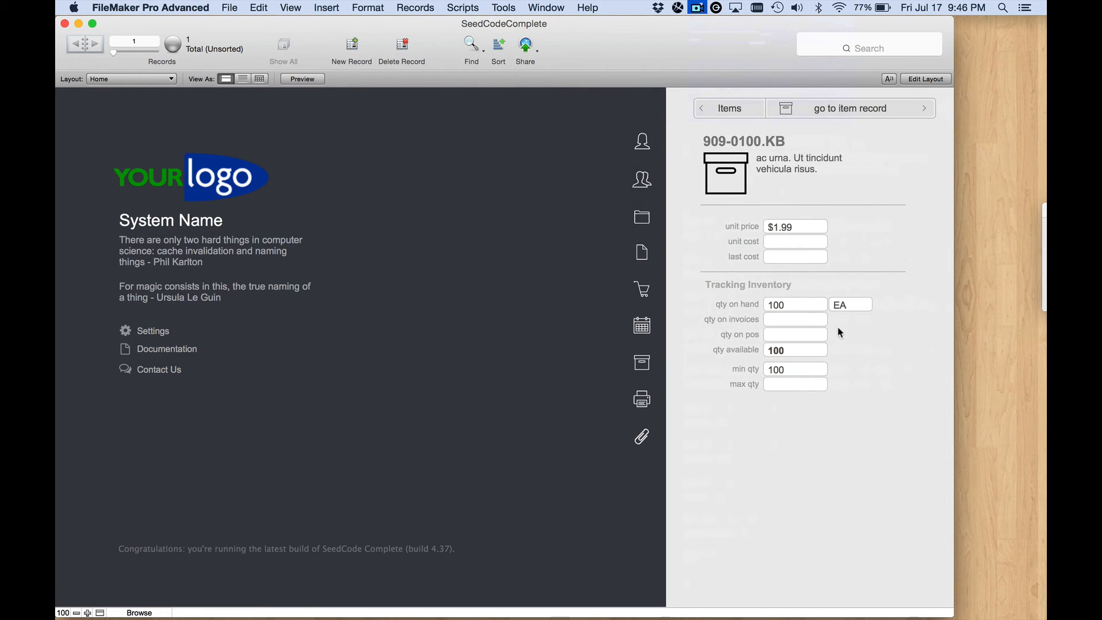
mouse_move(873, 293)
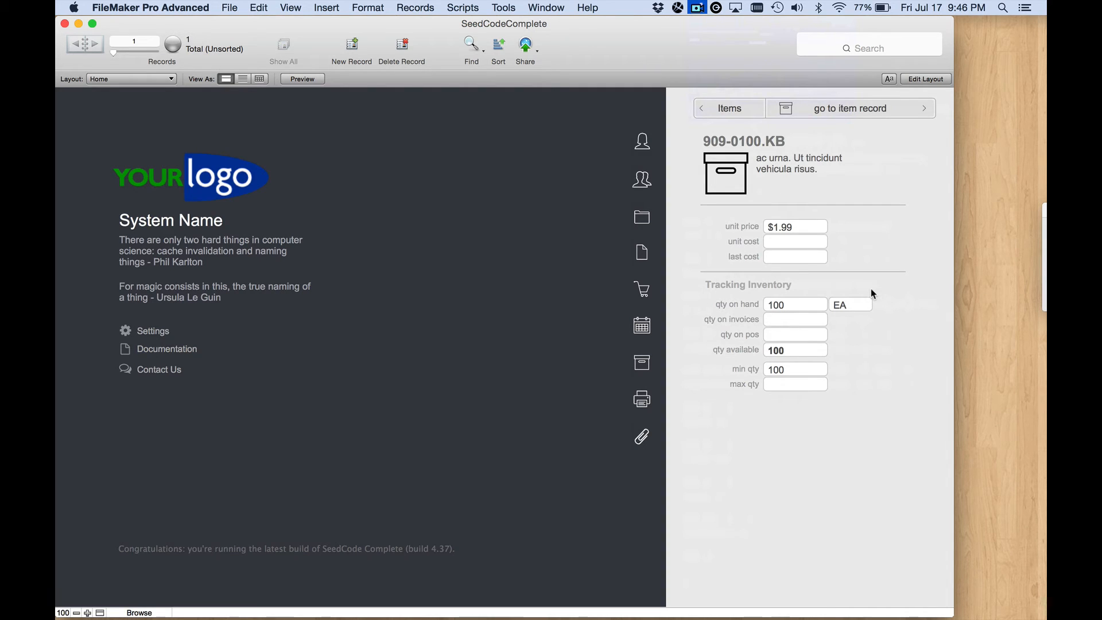
mouse_move(830, 187)
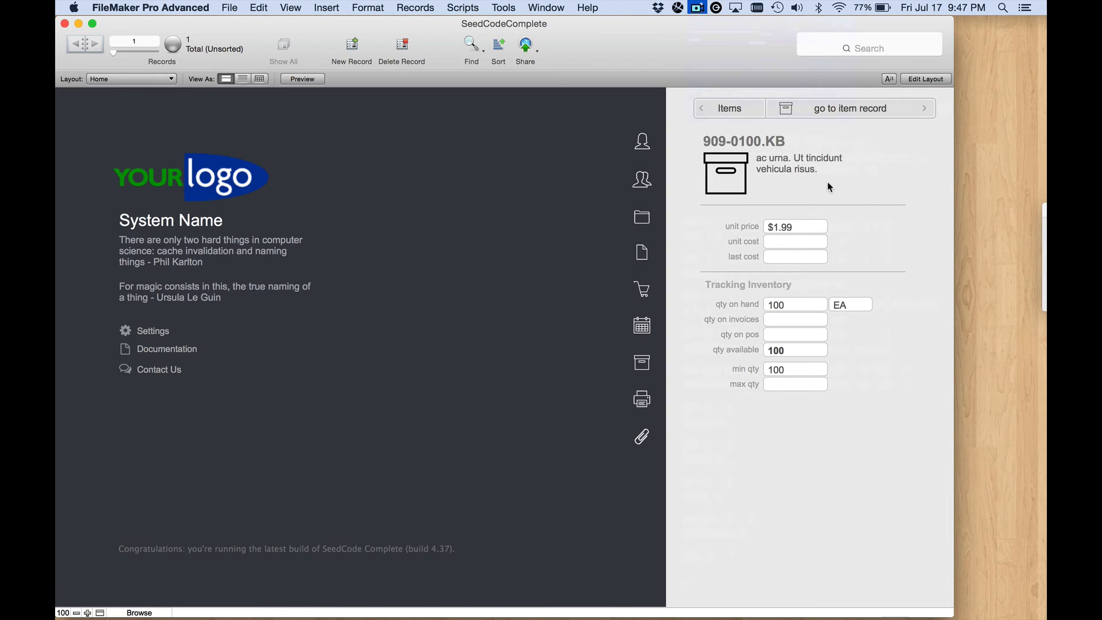
click(926, 78)
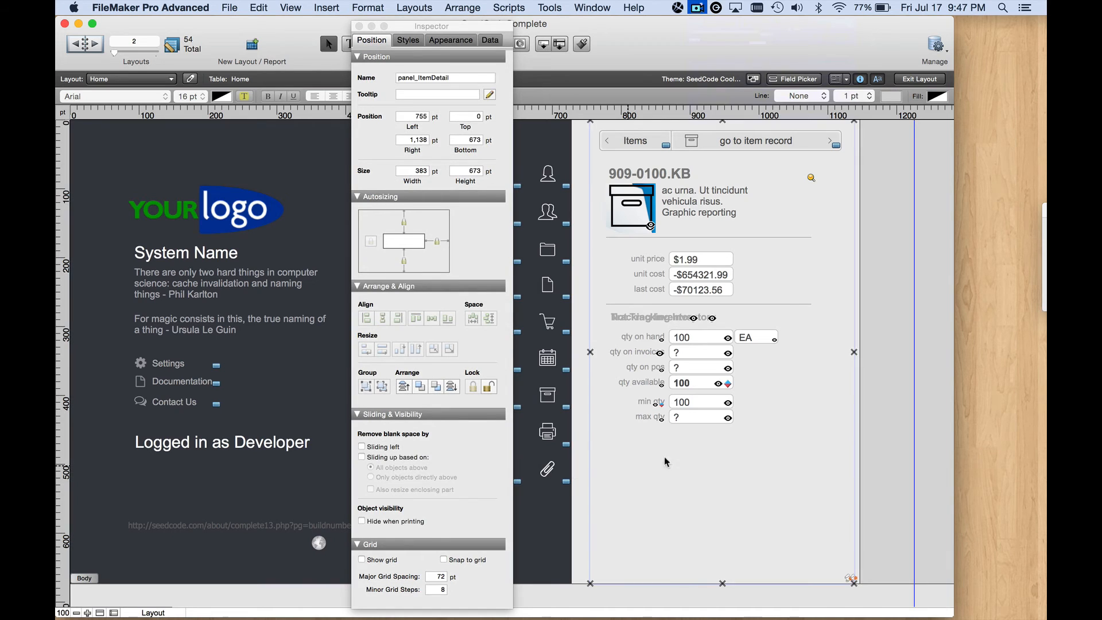
mouse_move(468, 84)
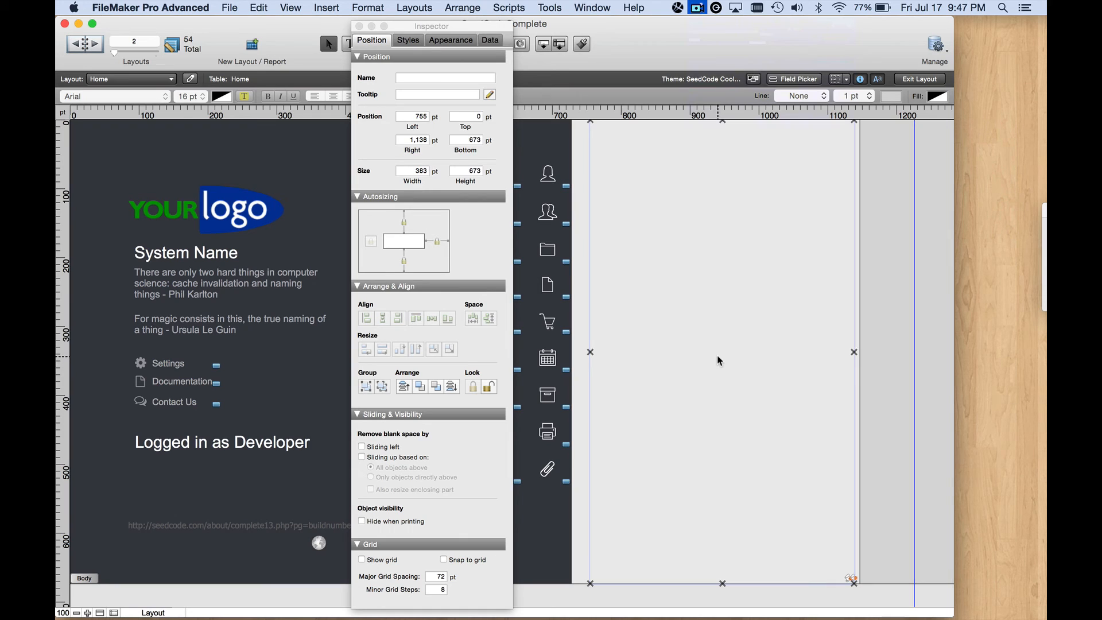
Step: Name the blank duplicated detail panel panel_SupplyDetail and move to the next slide panel
click(445, 77)
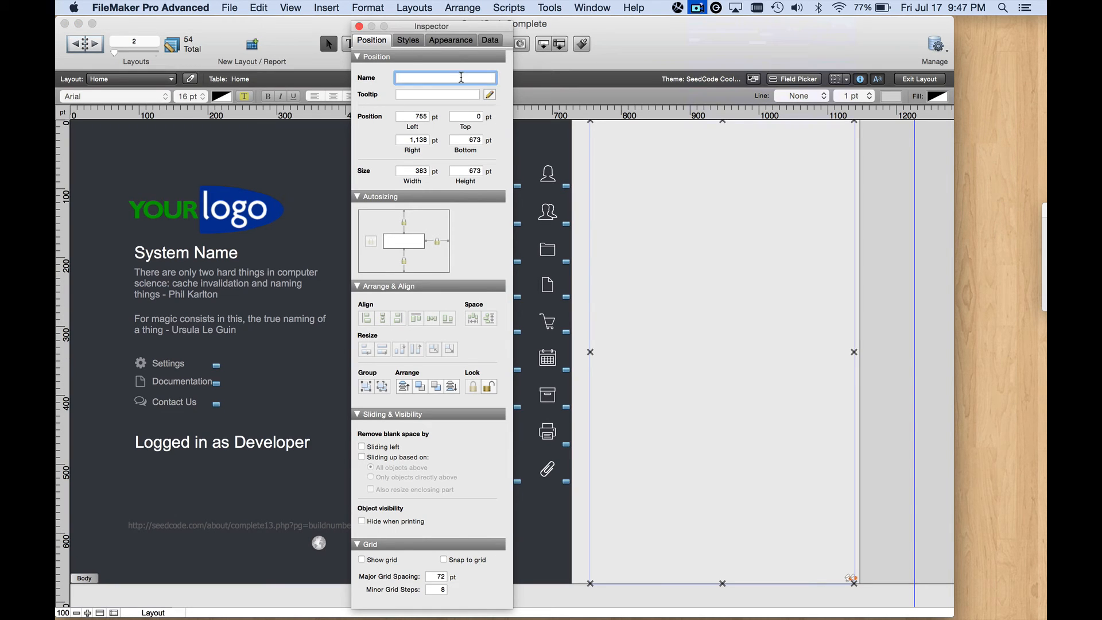
text(panel_ItemDetail)
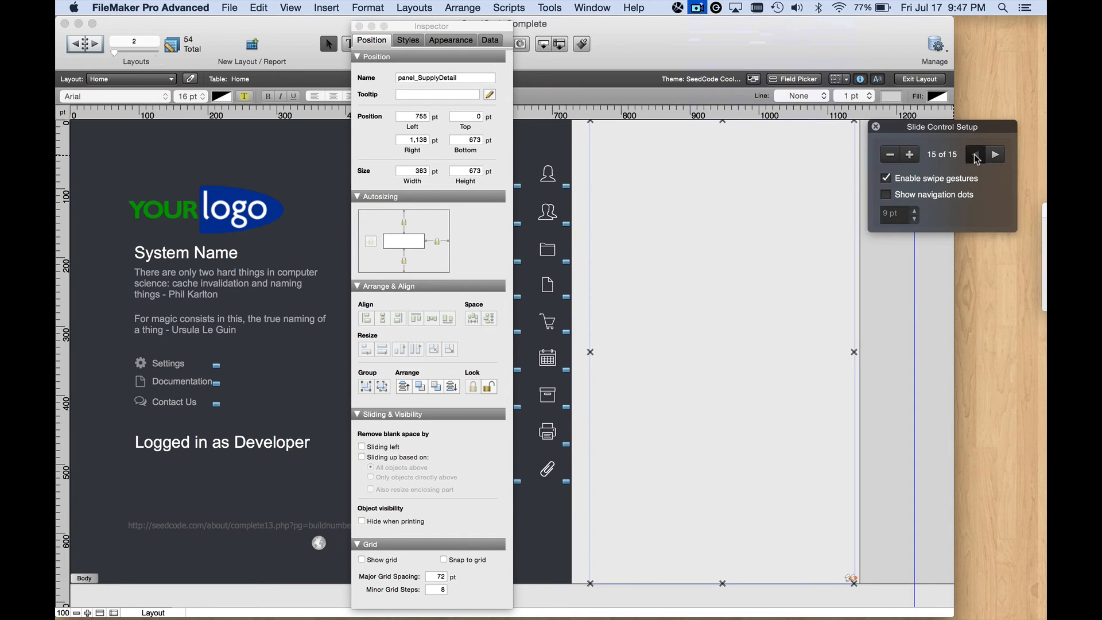
click(975, 154)
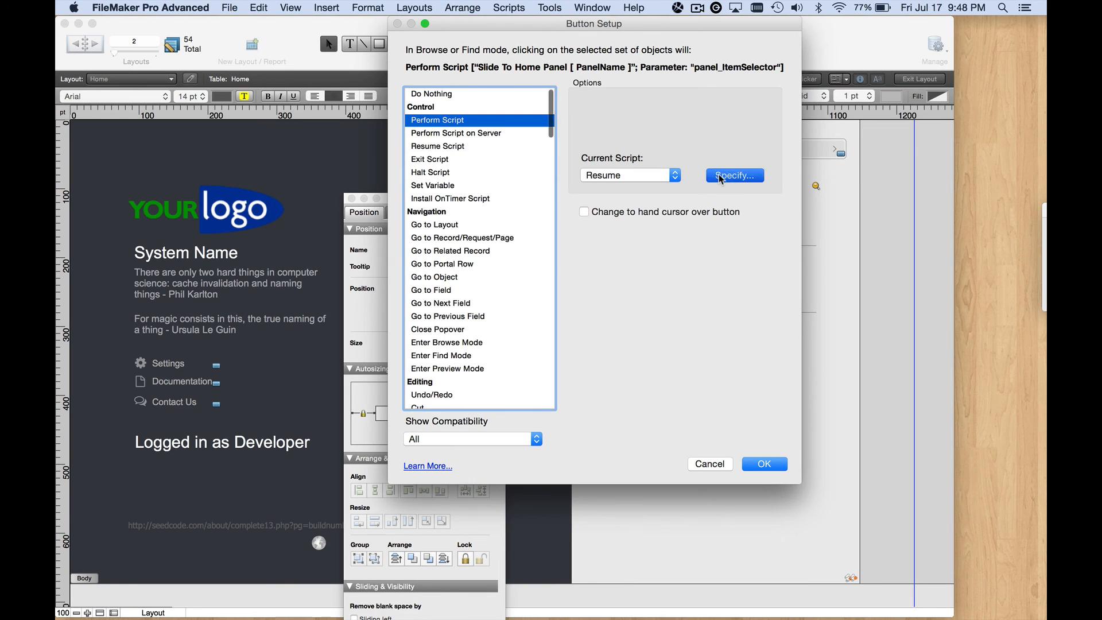
Step: Change the back button's script parameter to "panel_SupplySelector" and confirm both dialogs
click(735, 175)
text("panel_SupplySelector")
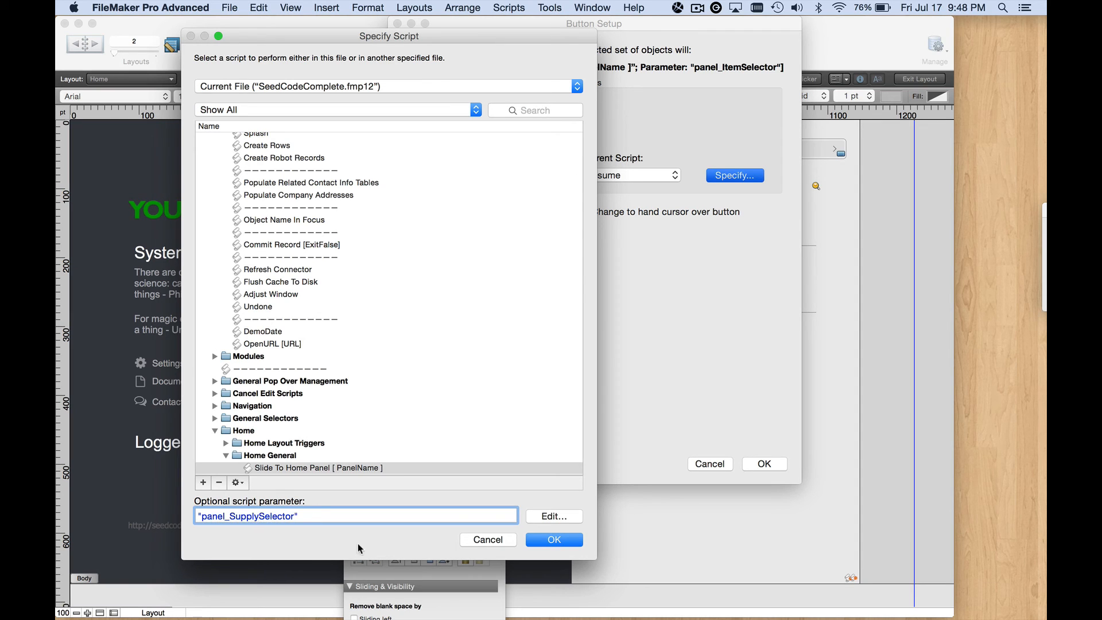
click(555, 539)
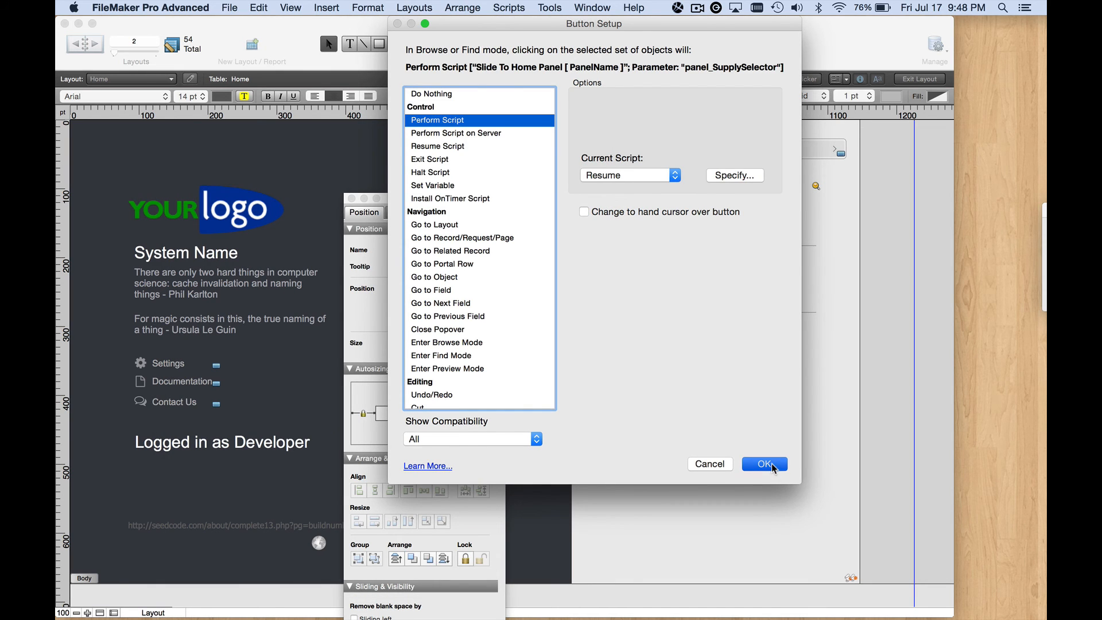
click(765, 464)
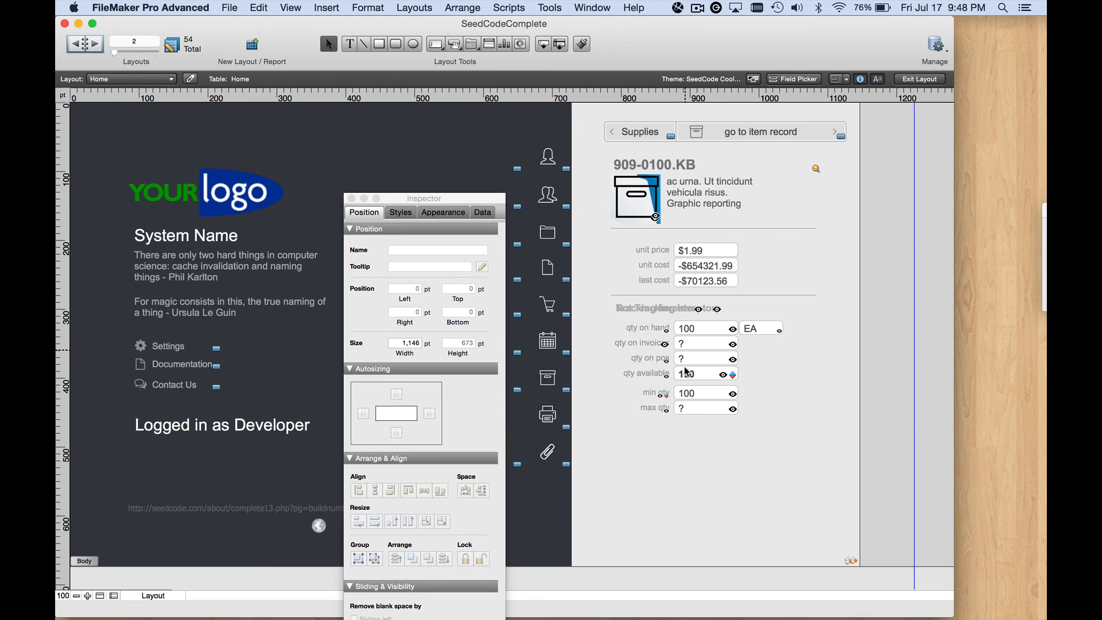
Step: Return to Browse mode, open Calendar Events, then slide back to the Supplies panel
click(920, 79)
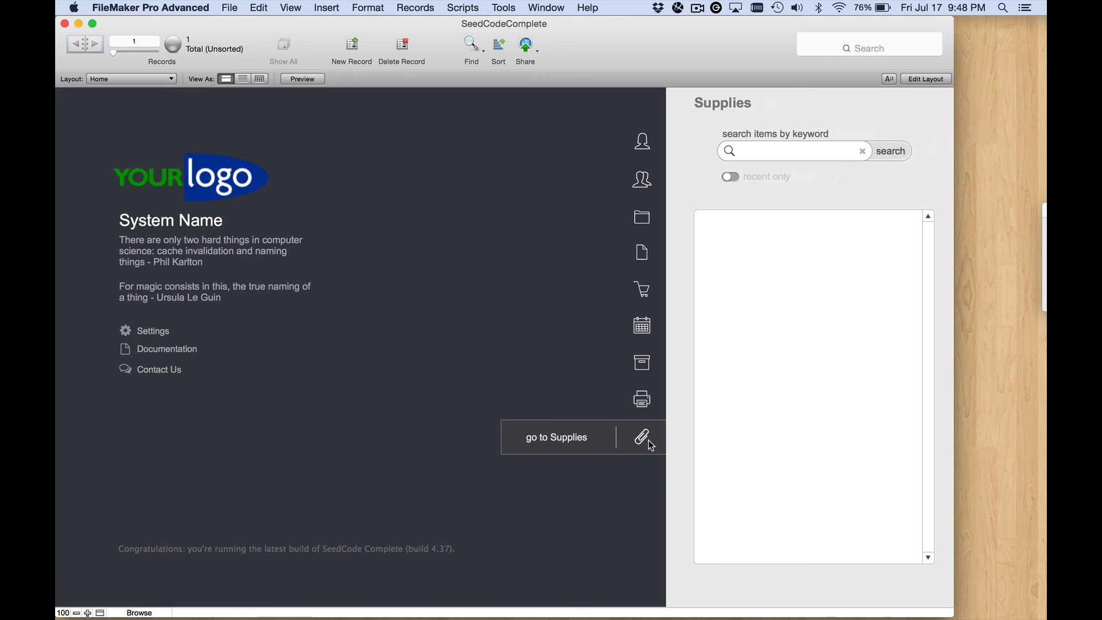
mouse_move(657, 441)
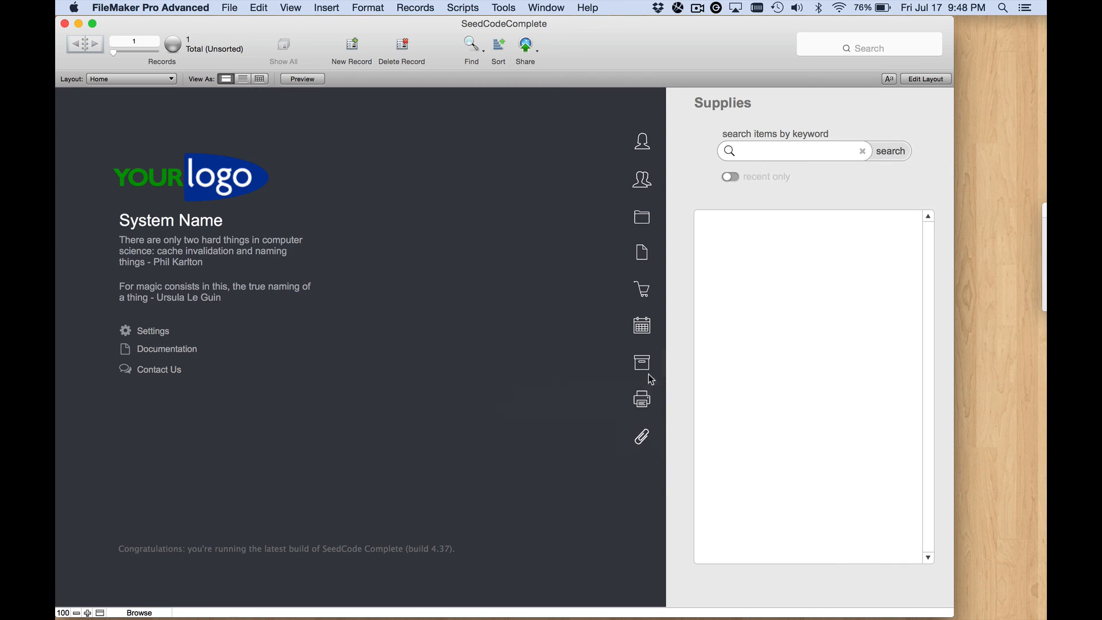
mouse_move(814, 185)
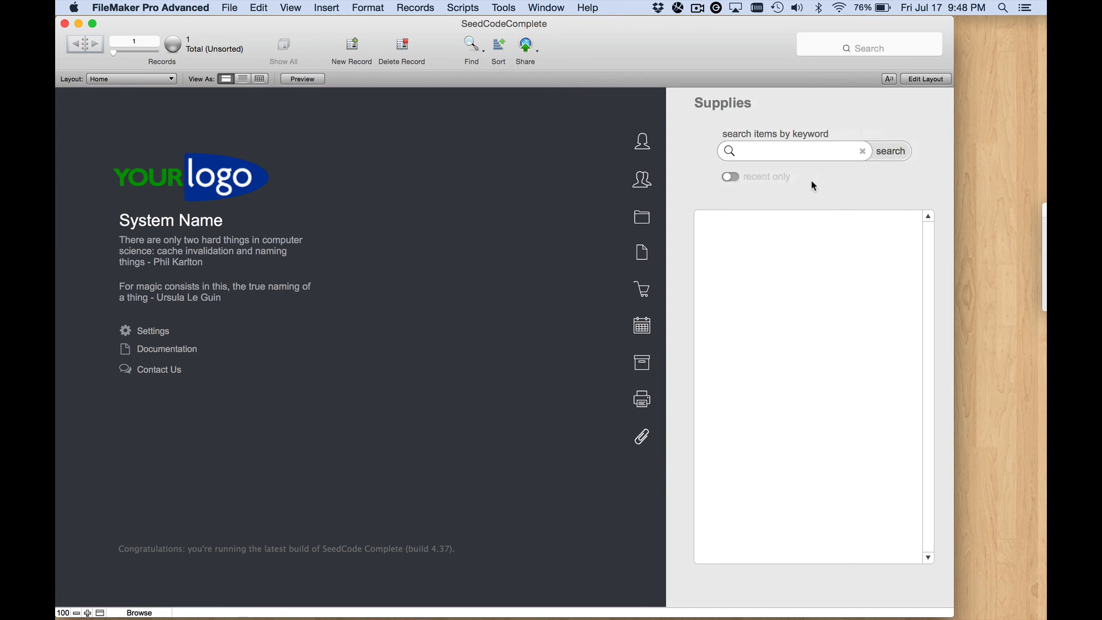
mouse_move(819, 263)
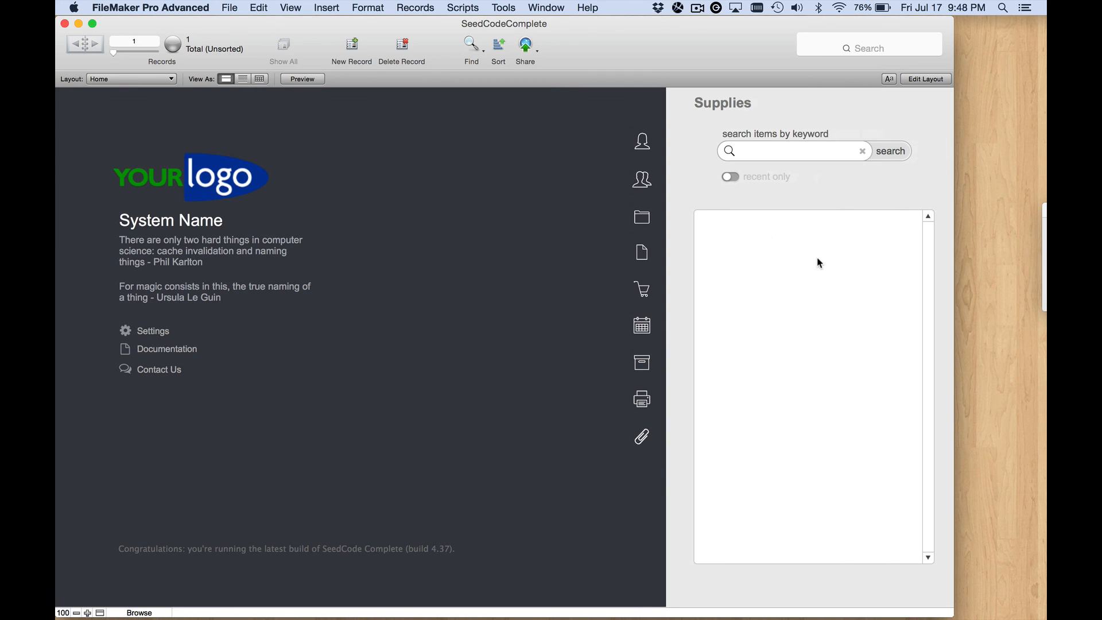
mouse_move(751, 242)
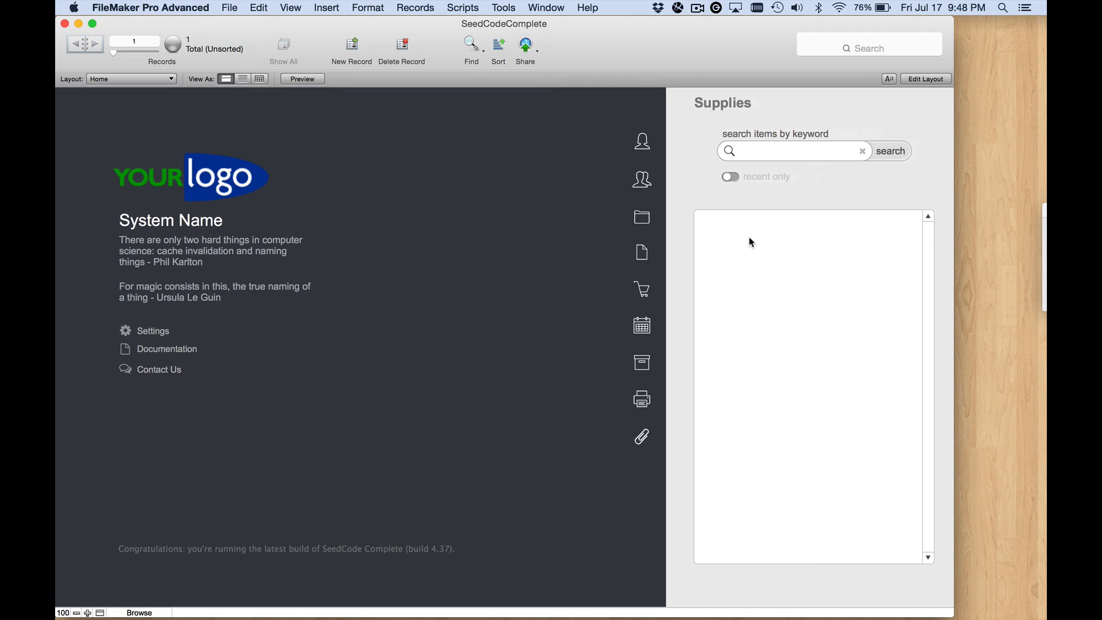
click(731, 176)
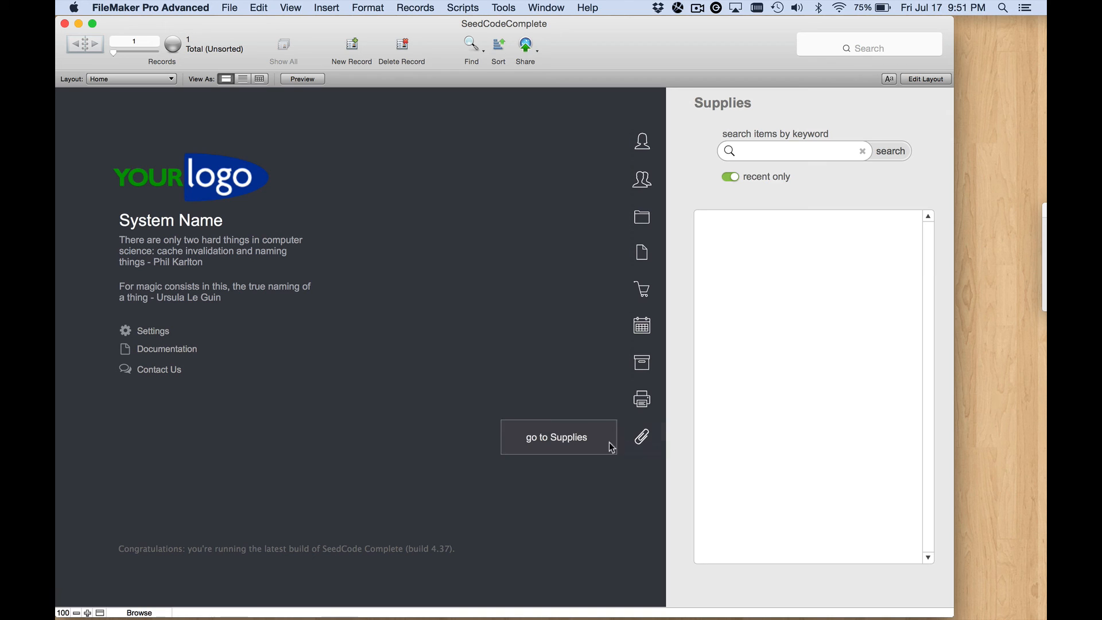
click(642, 326)
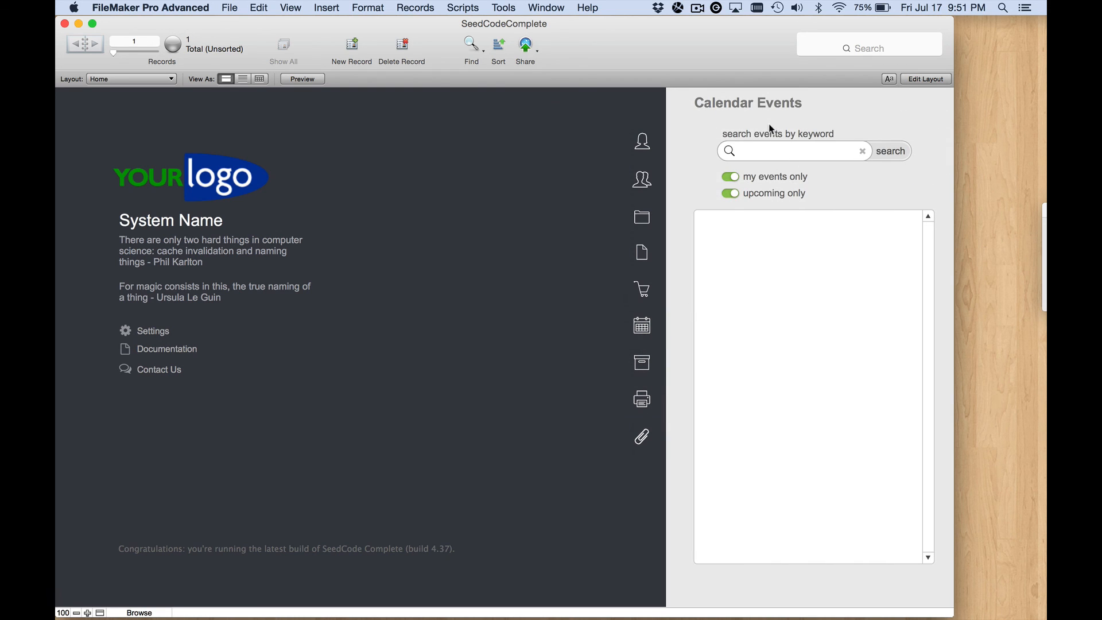
mouse_move(642, 400)
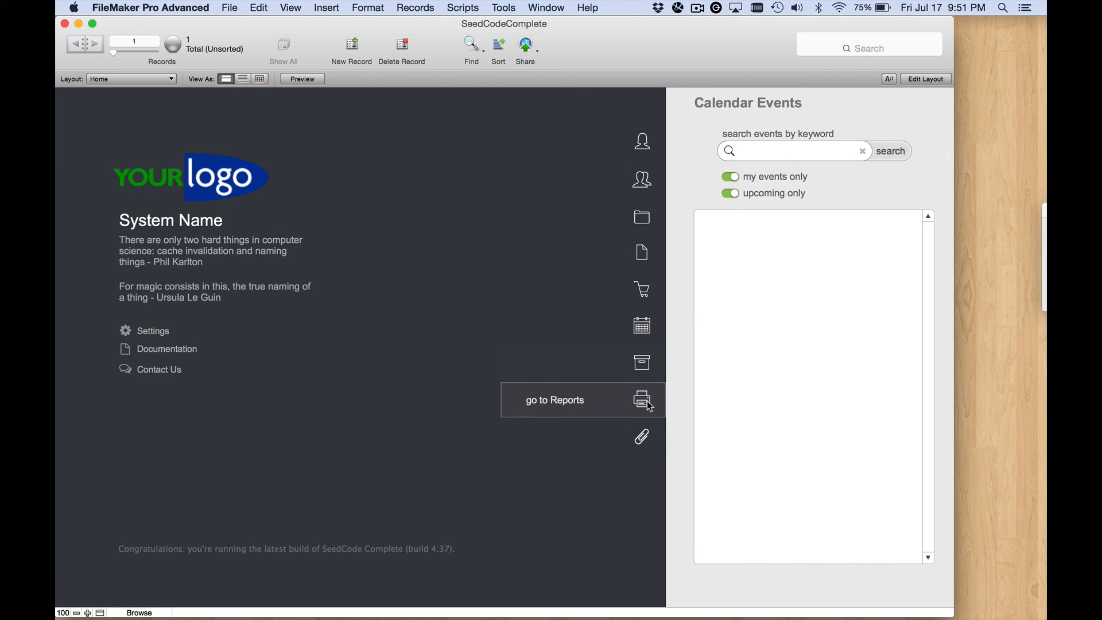
mouse_move(648, 445)
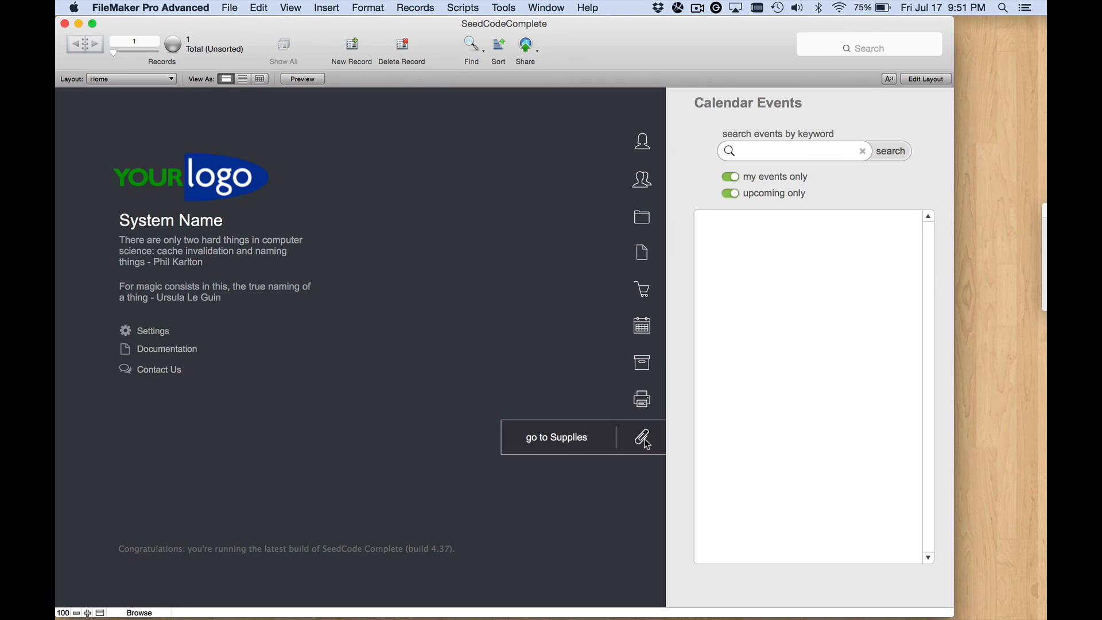
click(555, 436)
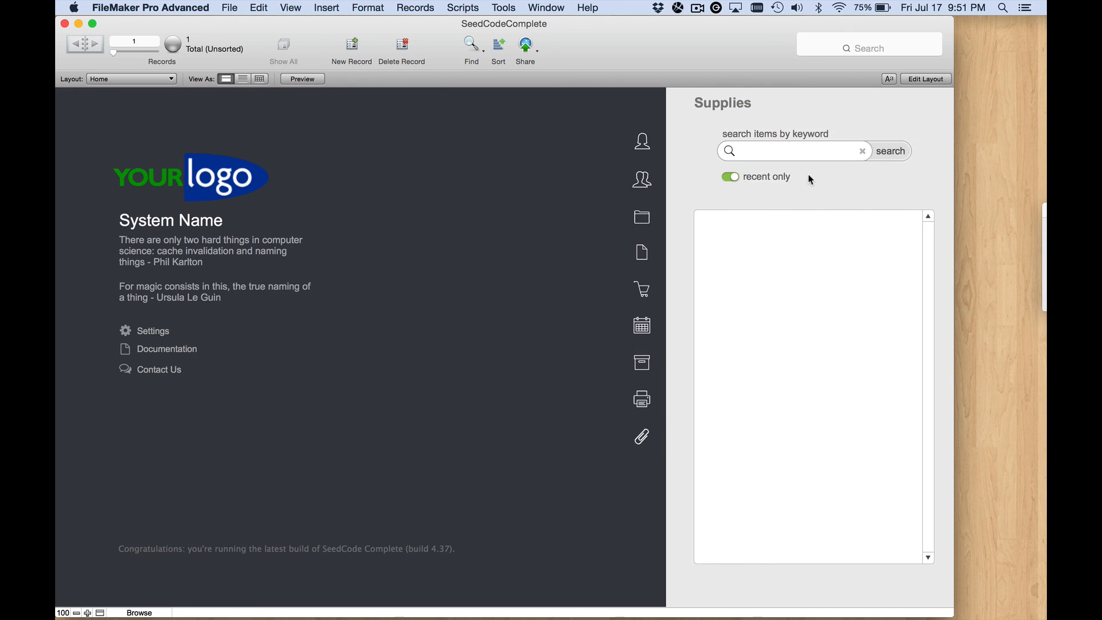